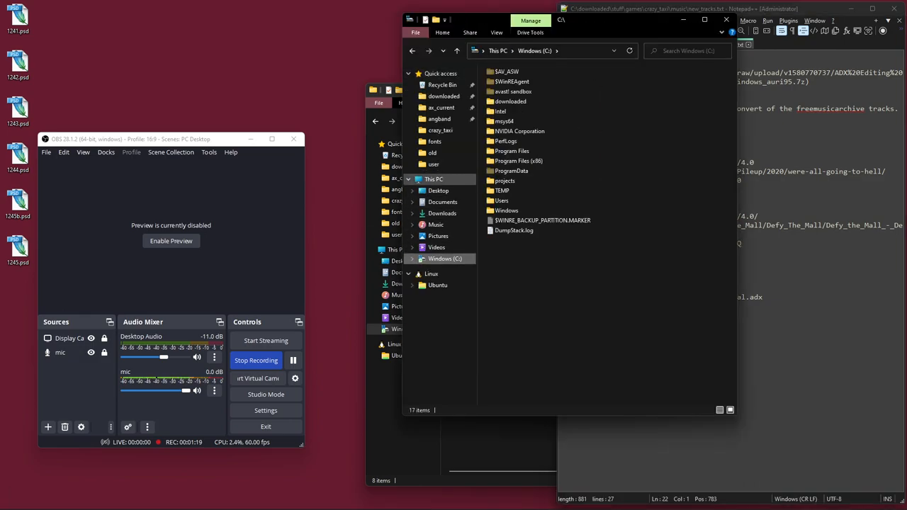
Browse from C:\ through Program Files (x86)\Steam\steamapps\common\Crazy Taxi\SoundData into music_adx
left_click(511, 171)
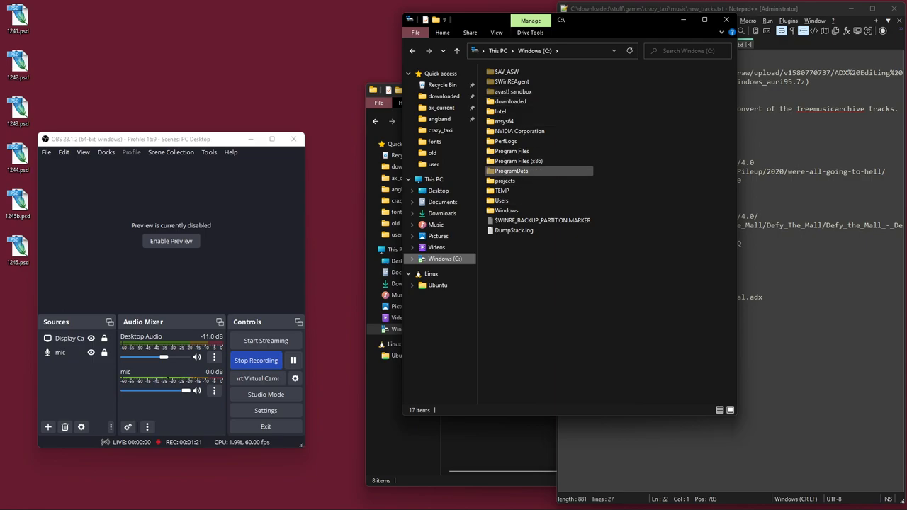
double_click(518, 160)
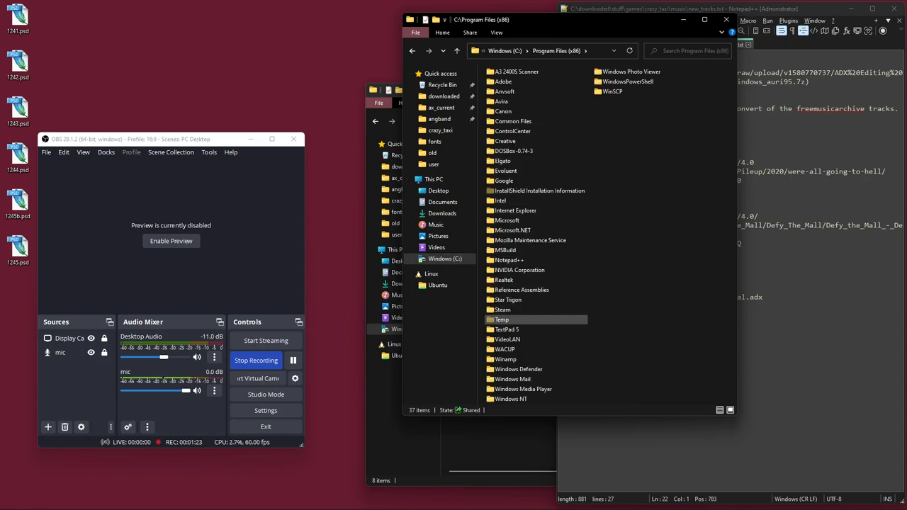
double_click(503, 310)
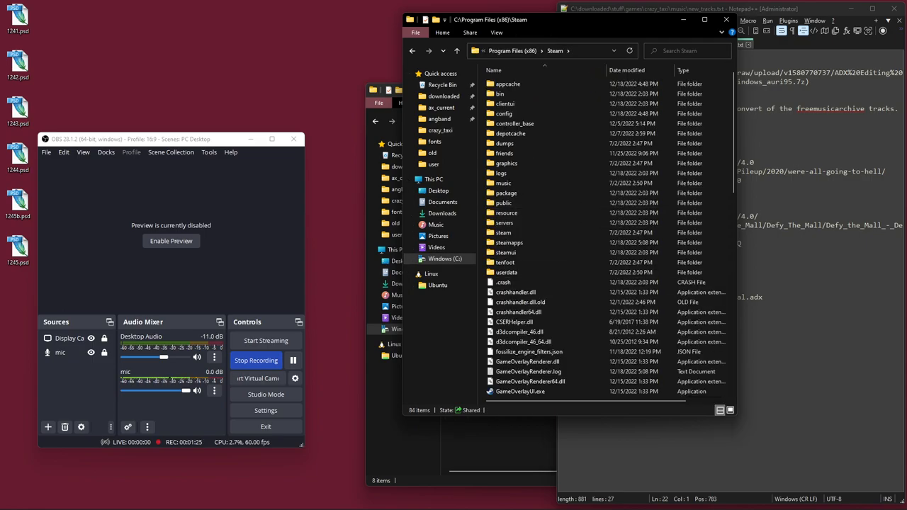
left_click(503, 233)
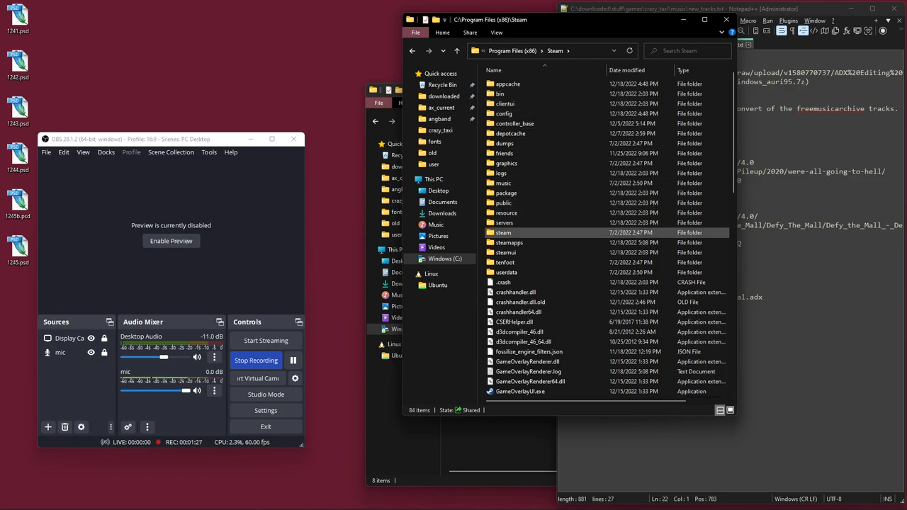
double_click(510, 243)
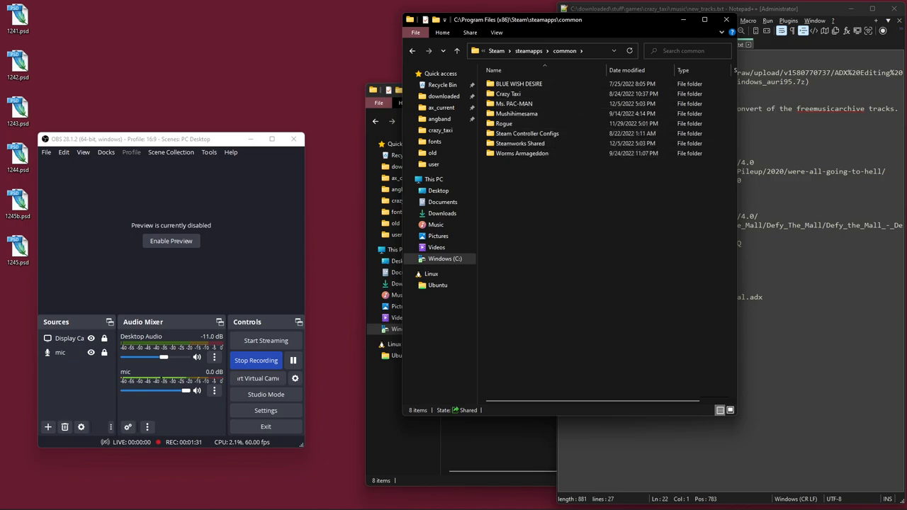
double_click(508, 93)
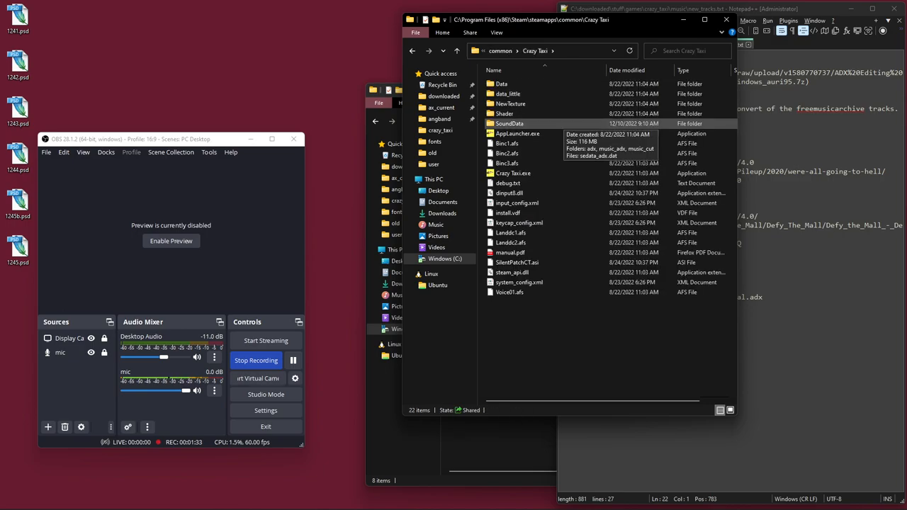
double_click(510, 123)
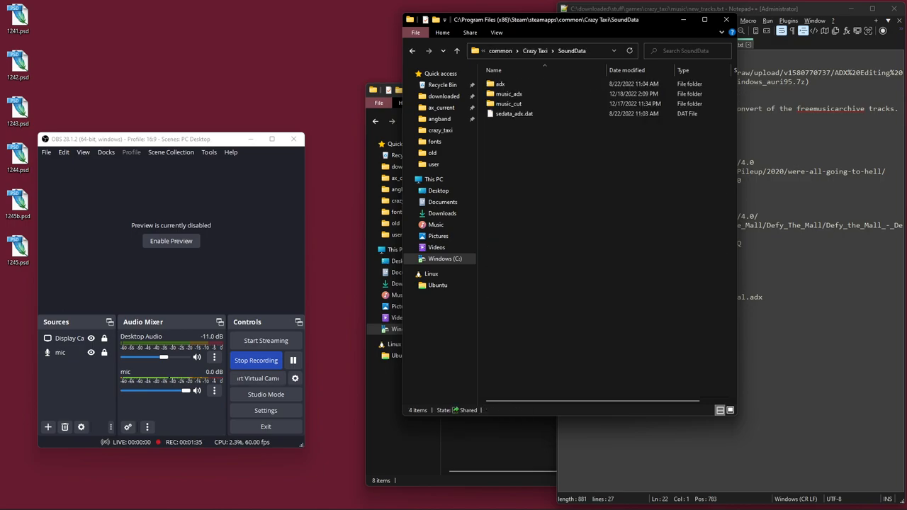
double_click(501, 83)
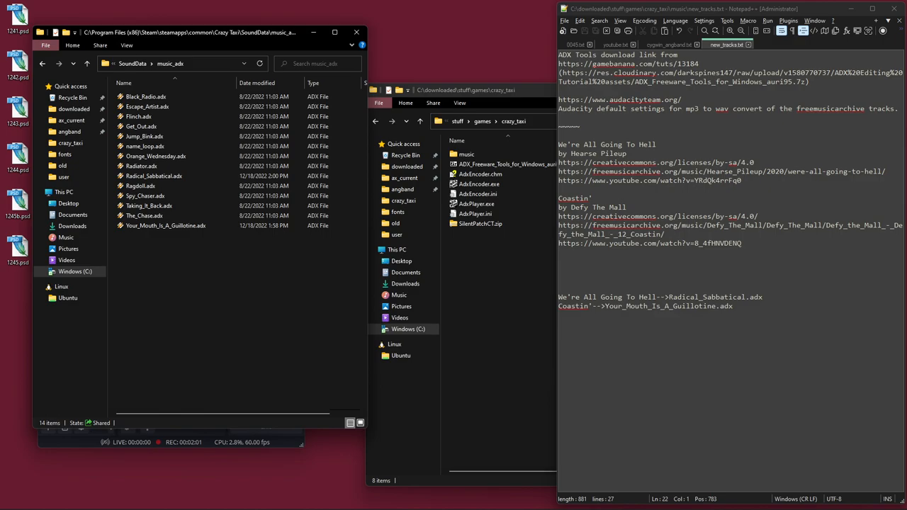
left_click(149, 205)
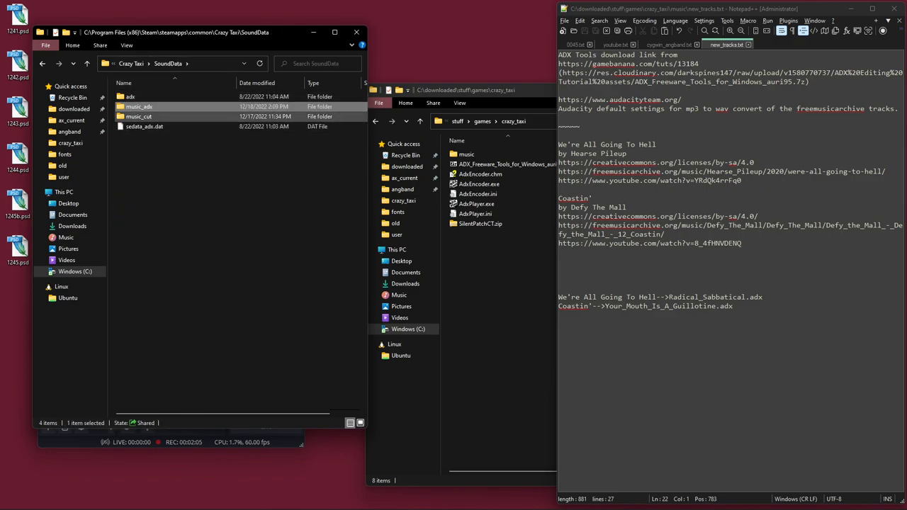
double_click(139, 116)
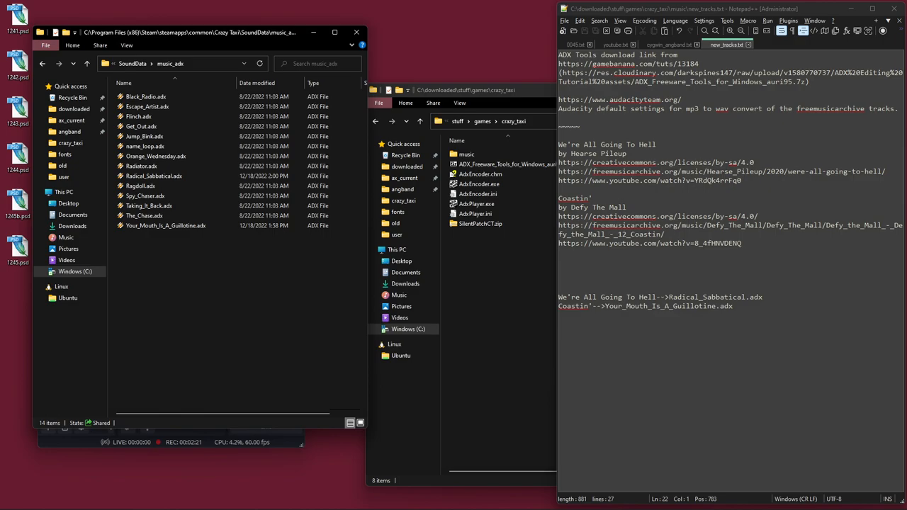
key("ctrl+a")
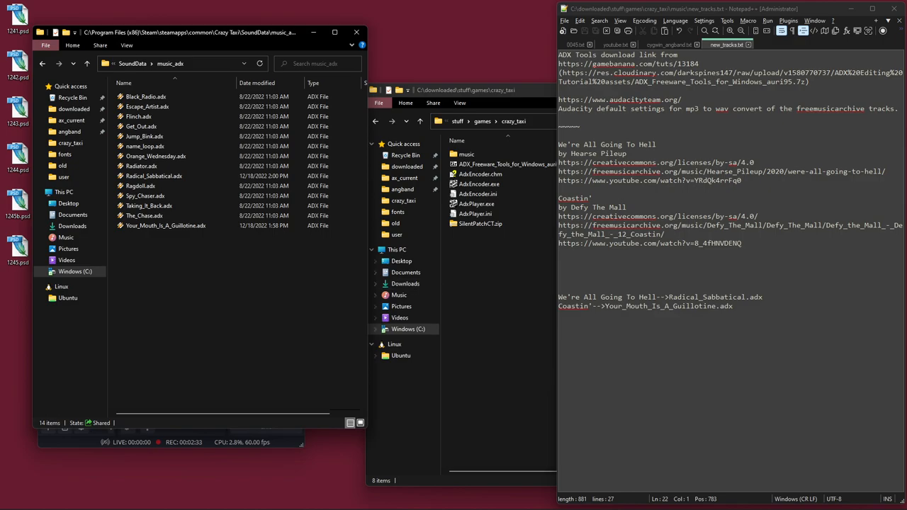
left_click(145, 96)
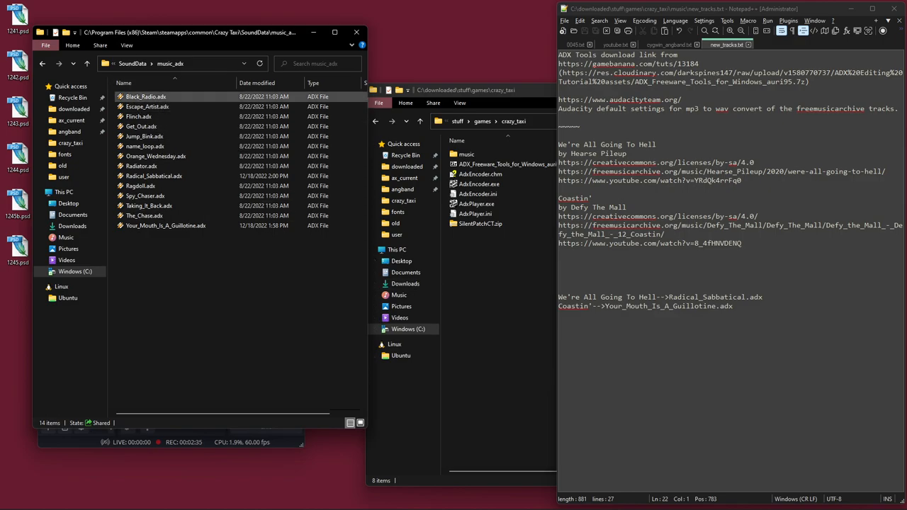
left_click(146, 195)
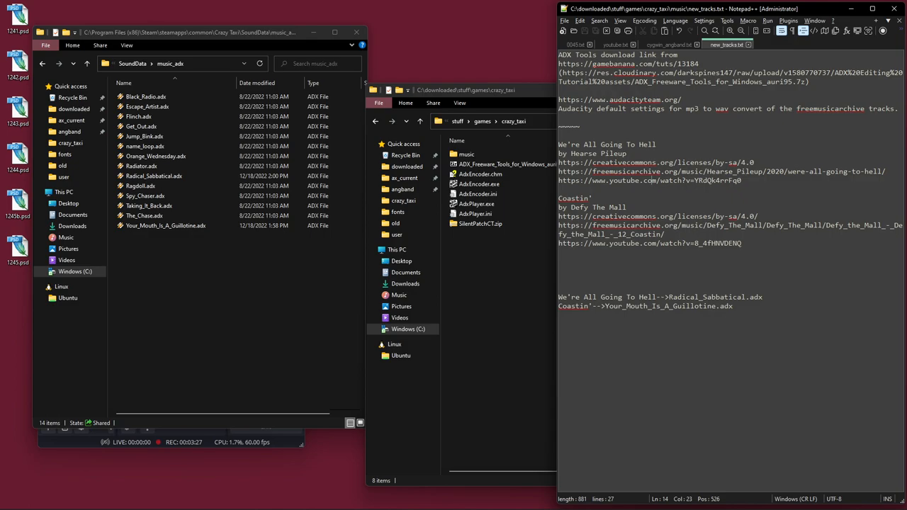
double_click(588, 154)
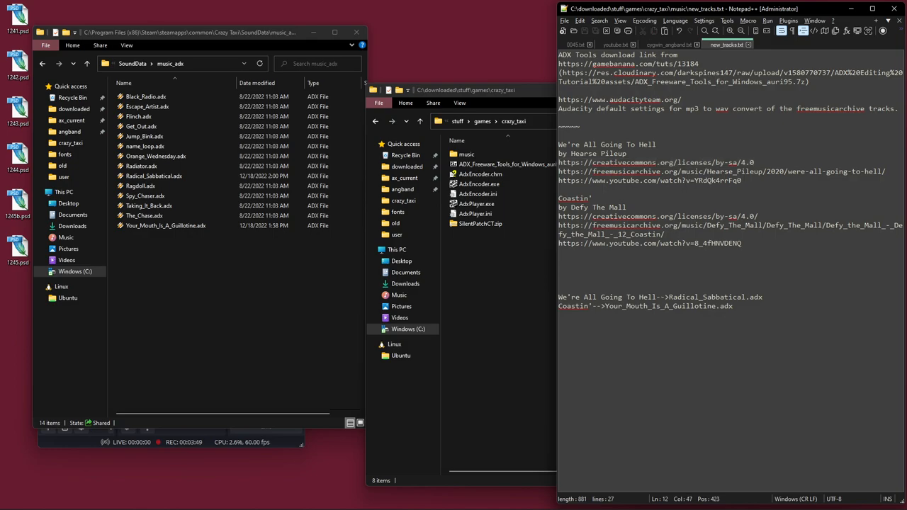
left_click_drag(558, 163, 754, 162)
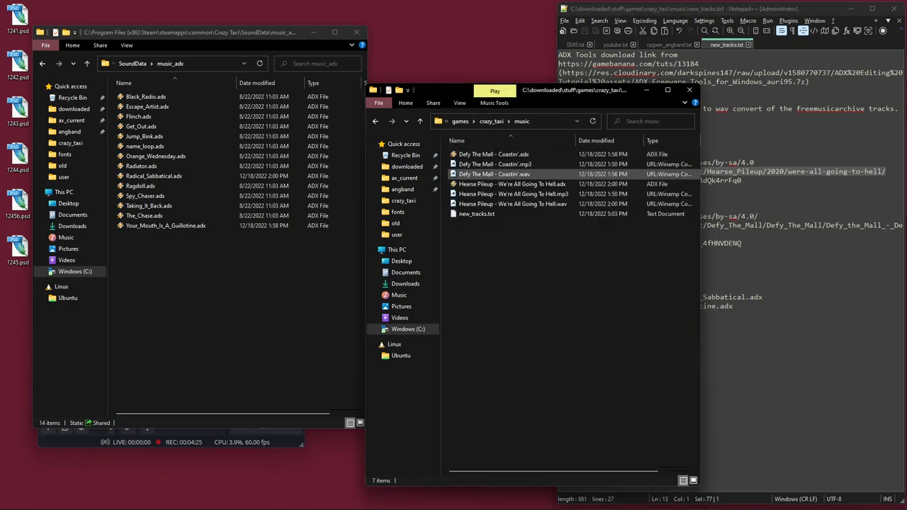
Play the Hearse Pileup mp3 with Winamp, then select Orange_Wednesday.adx
left_click(511, 194)
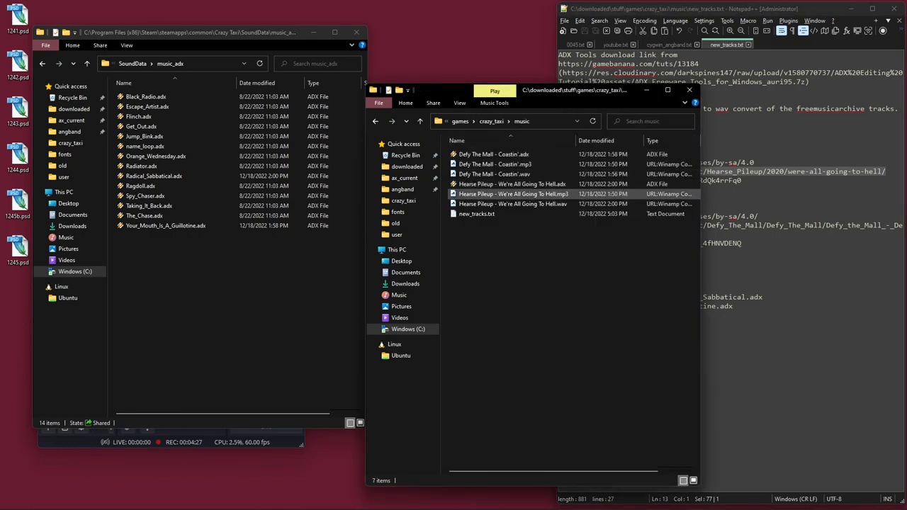
right_click(514, 193)
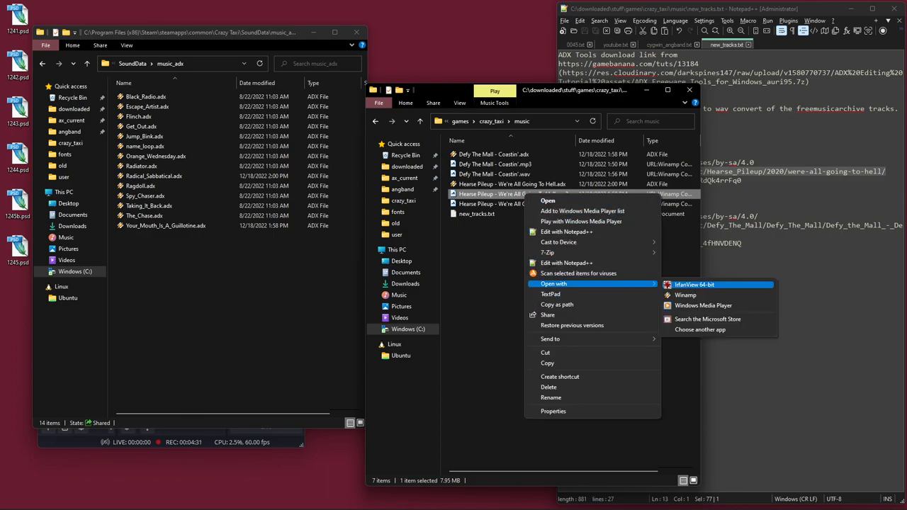
left_click(685, 295)
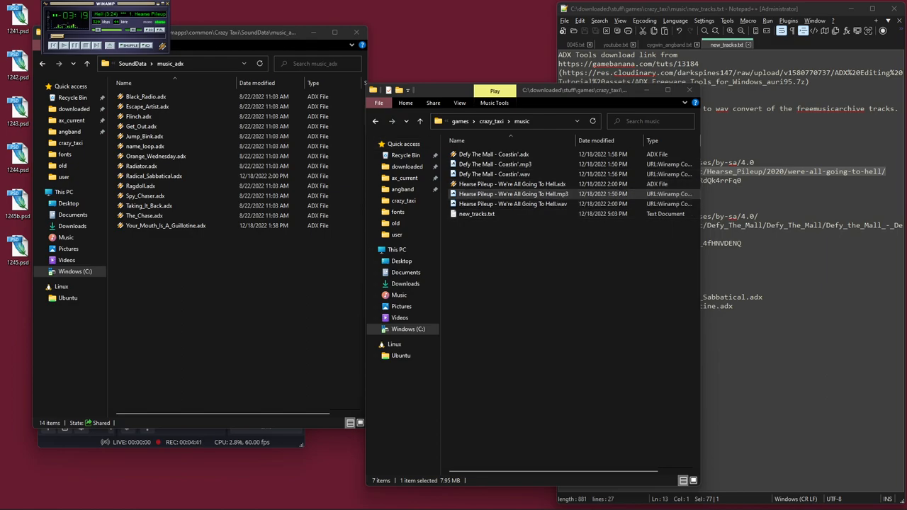
left_click(156, 156)
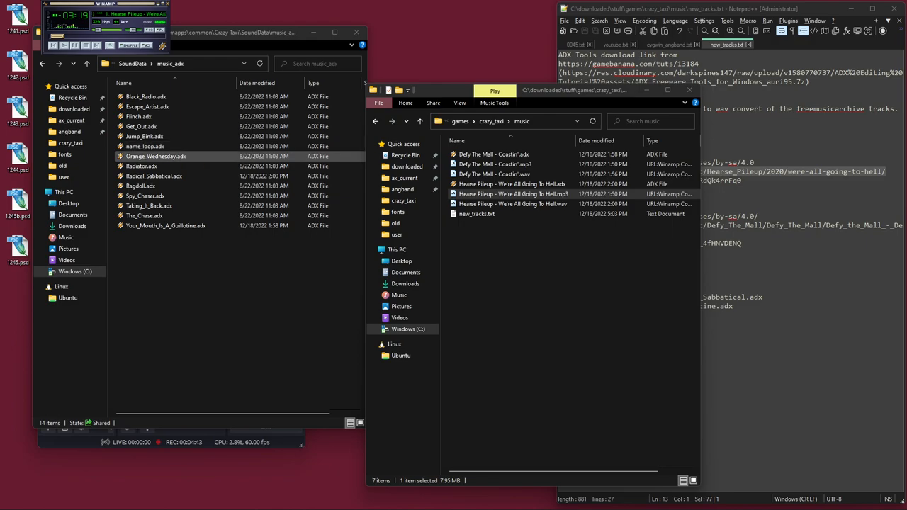
left_click(514, 194)
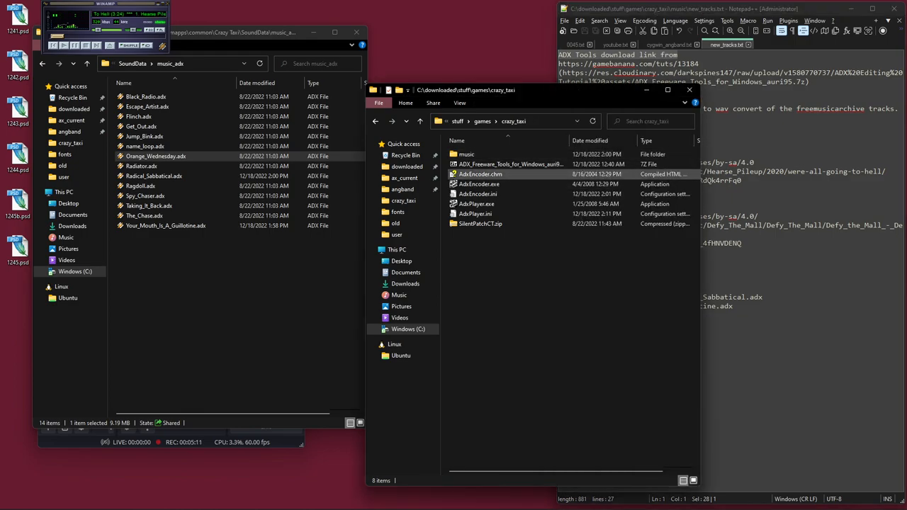
Open the ADX Freeware Tools archive's Windows folder and select AdxPlayer.exe, then AdxEncoder.exe
left_click(510, 164)
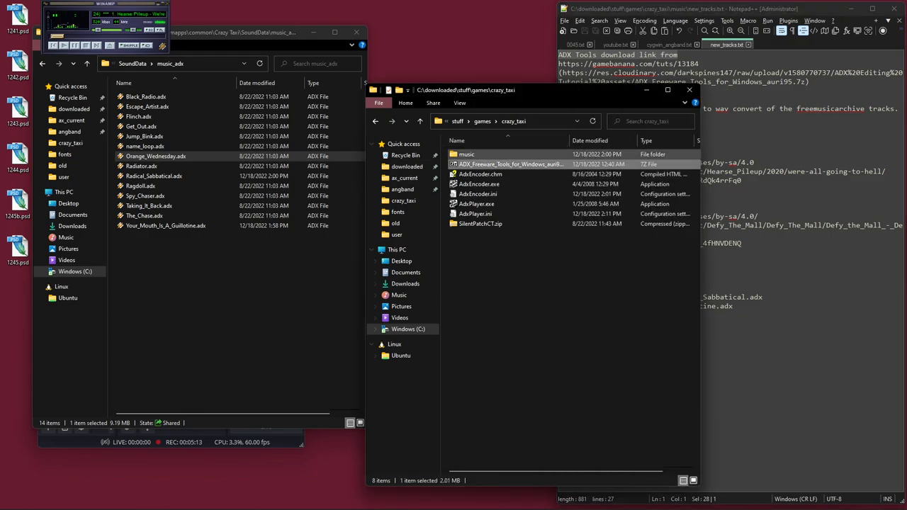
double_click(509, 164)
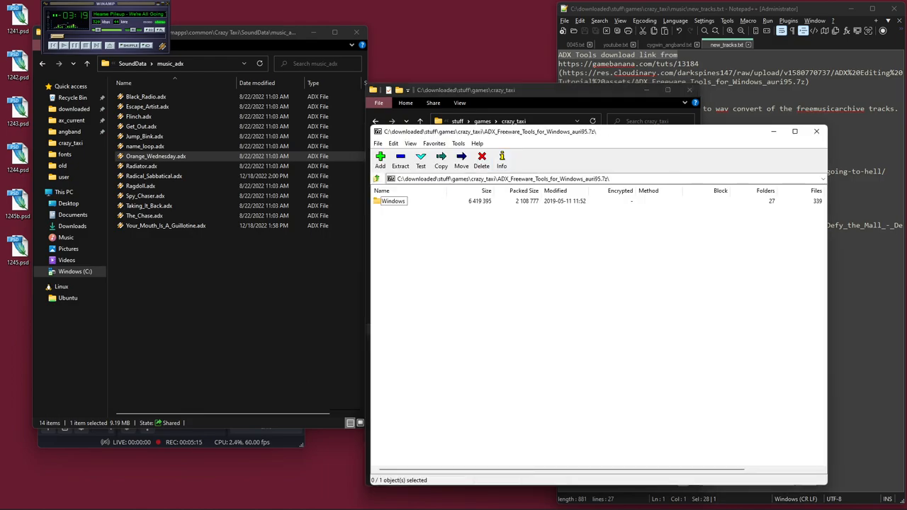
double_click(393, 201)
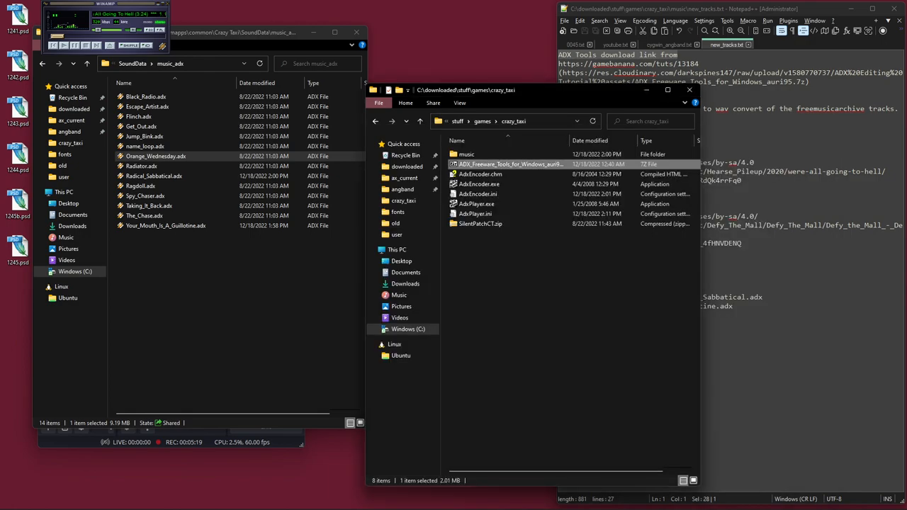
left_click(477, 204)
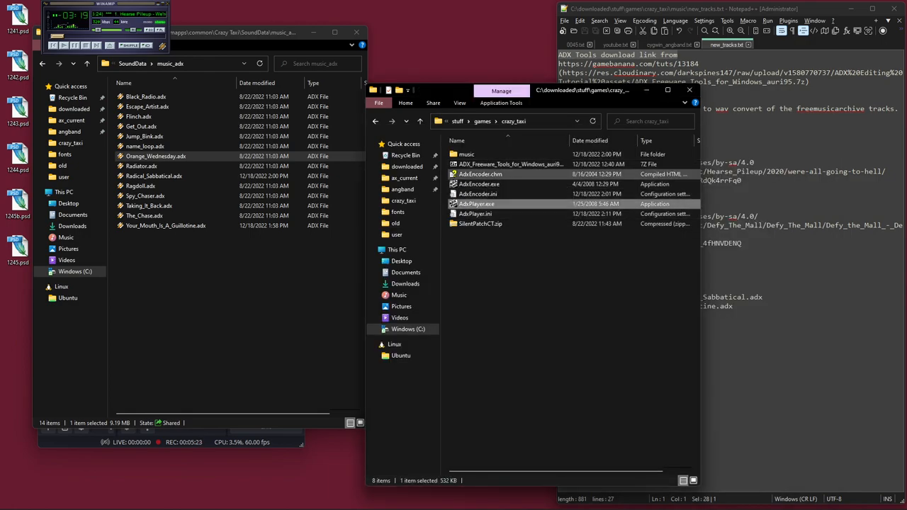
left_click(479, 184)
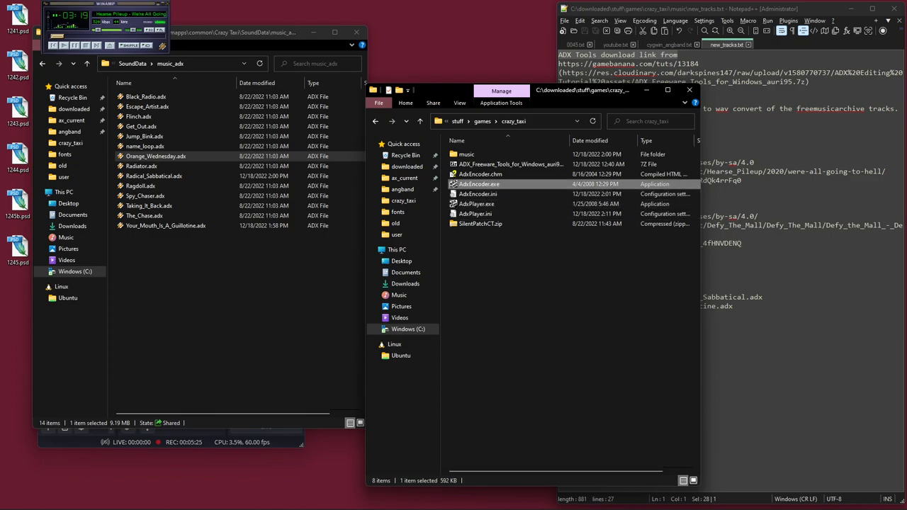
Launch ADX Encoder and add Hearse Pileup - We're All Going To Hell.wav
double_click(478, 184)
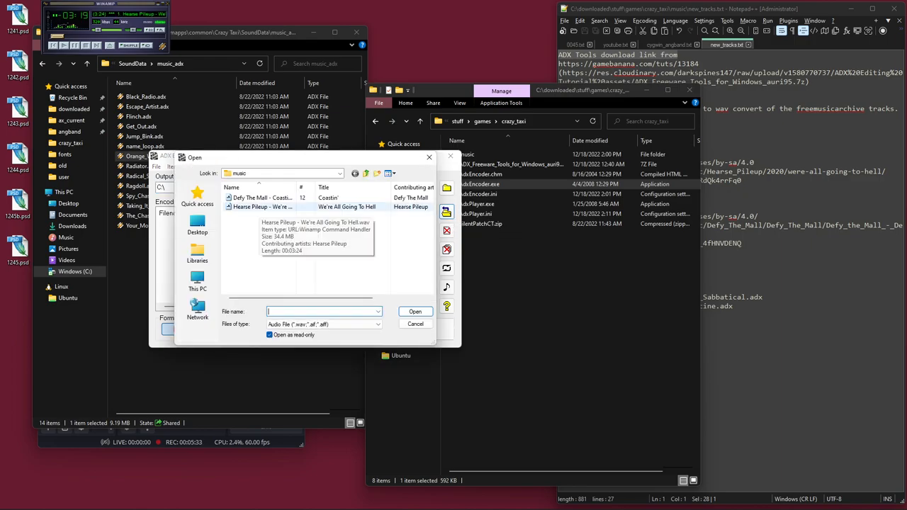
left_click(262, 206)
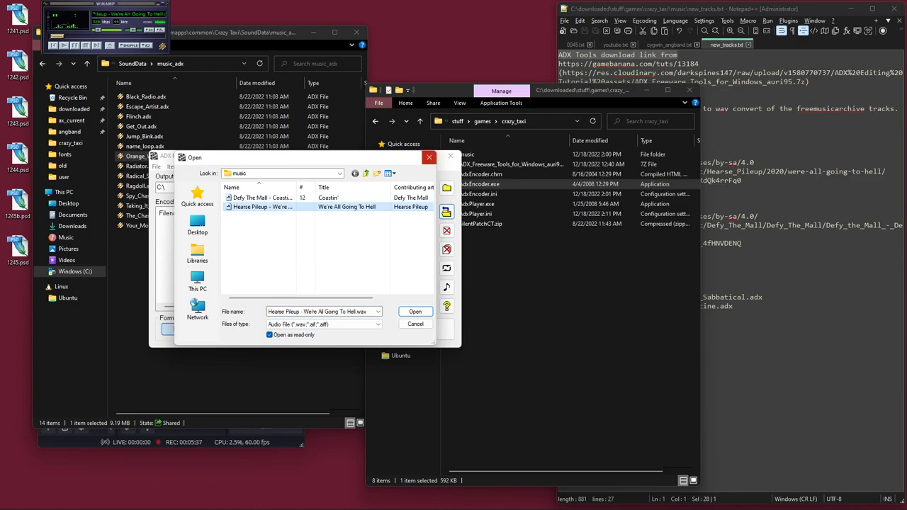
left_click(414, 324)
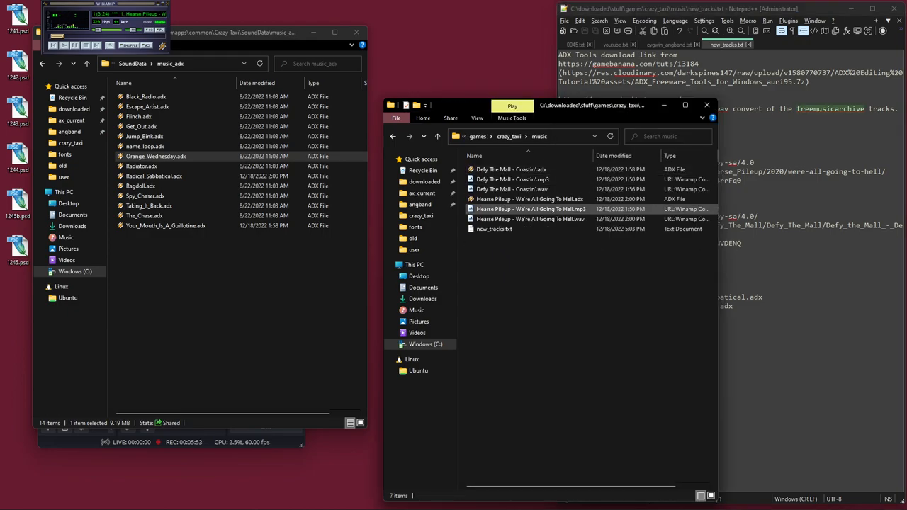
Select the Hearse Pileup MP3 and bring the crazy_taxi music folder back to front
left_click(530, 208)
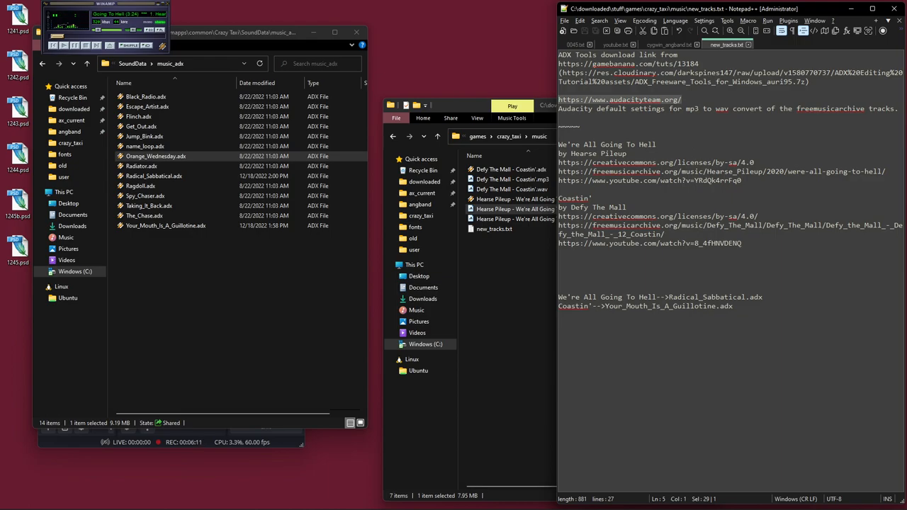
left_click(14, 500)
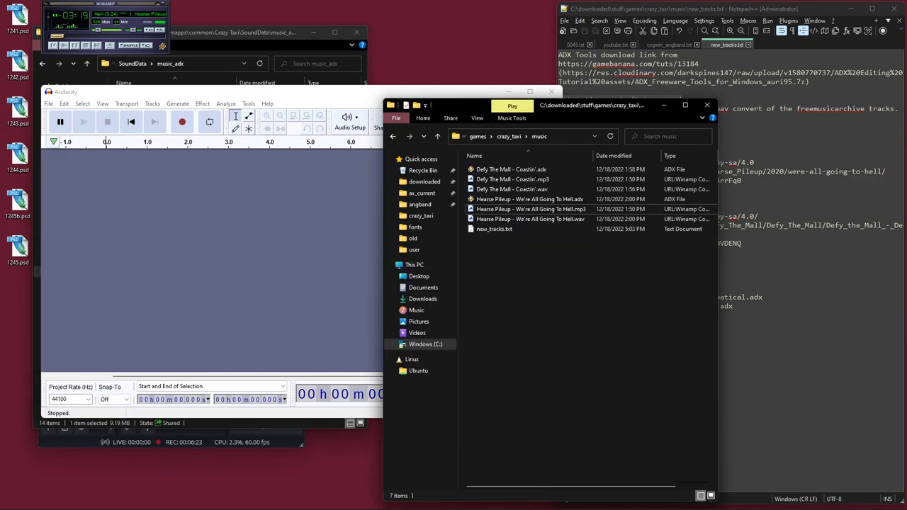
mouse_move(530, 209)
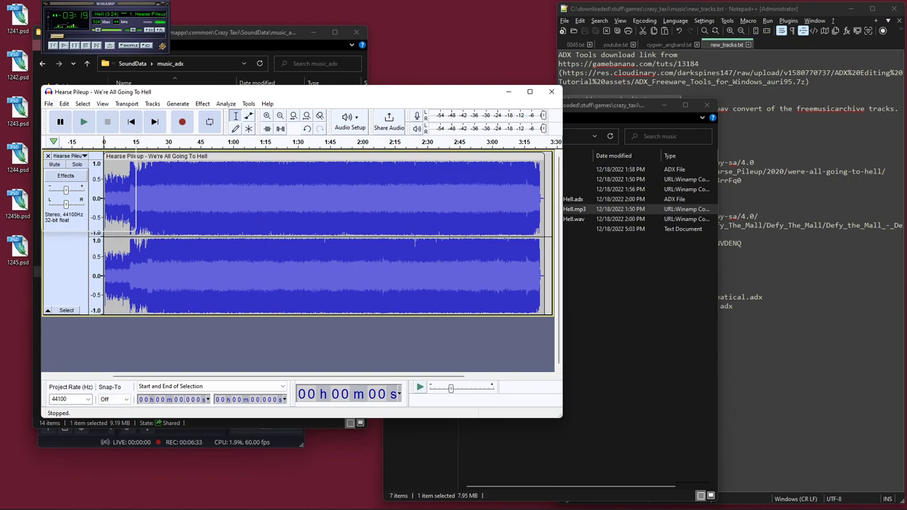
Export Hearse Pileup as a WAV into a new crazy_taxi\test folder and close Audacity
left_click(48, 103)
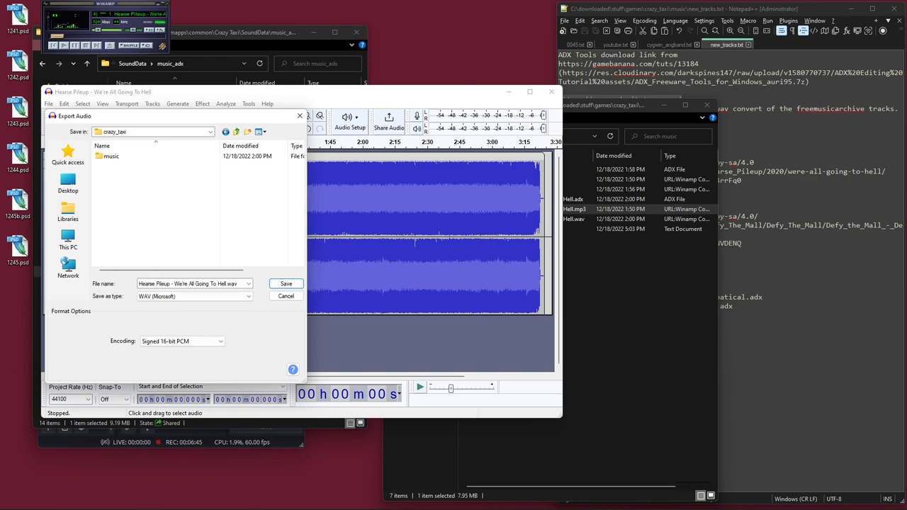
right_click(170, 213)
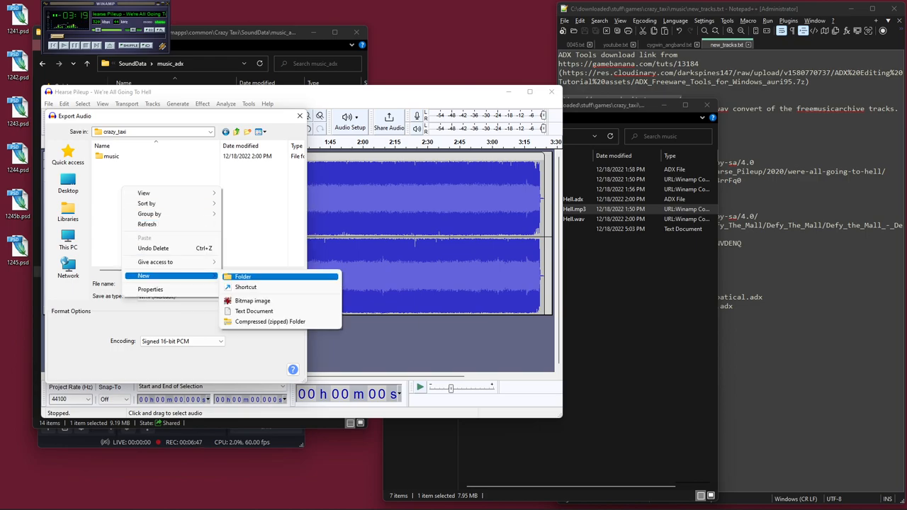
left_click(242, 276)
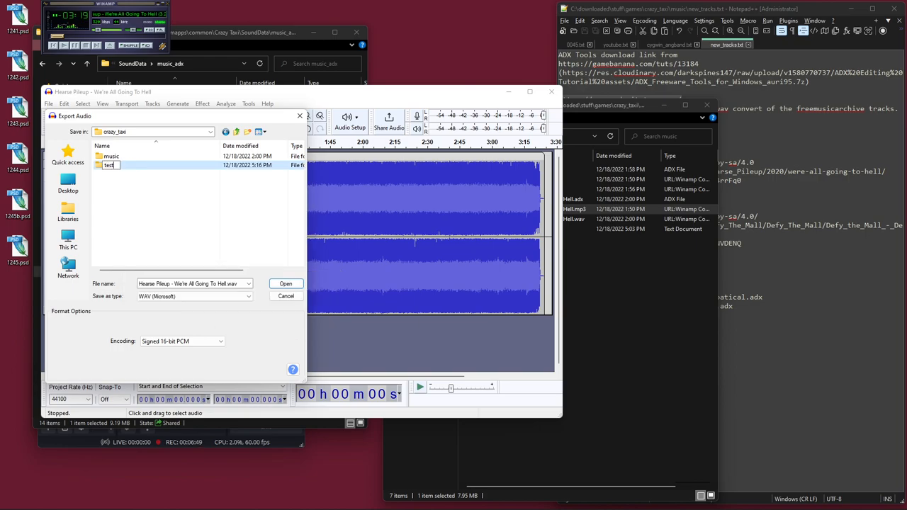
double_click(108, 164)
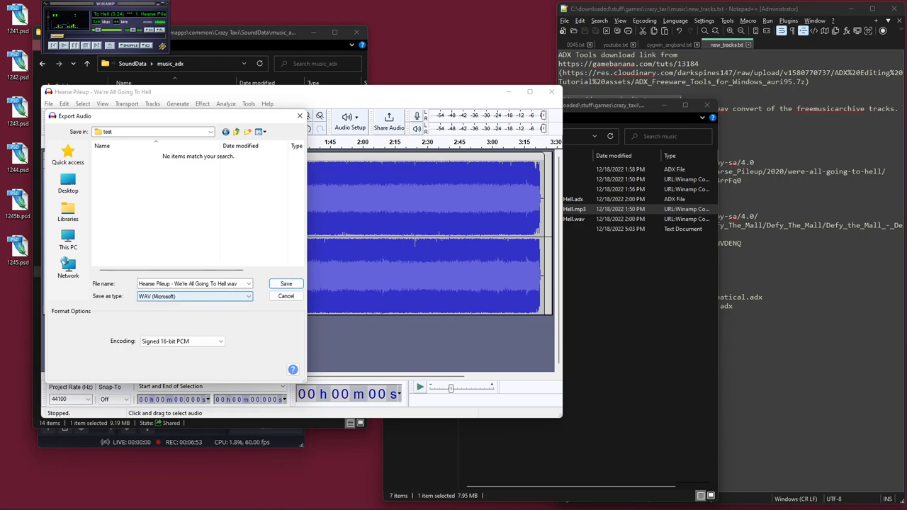
left_click(286, 283)
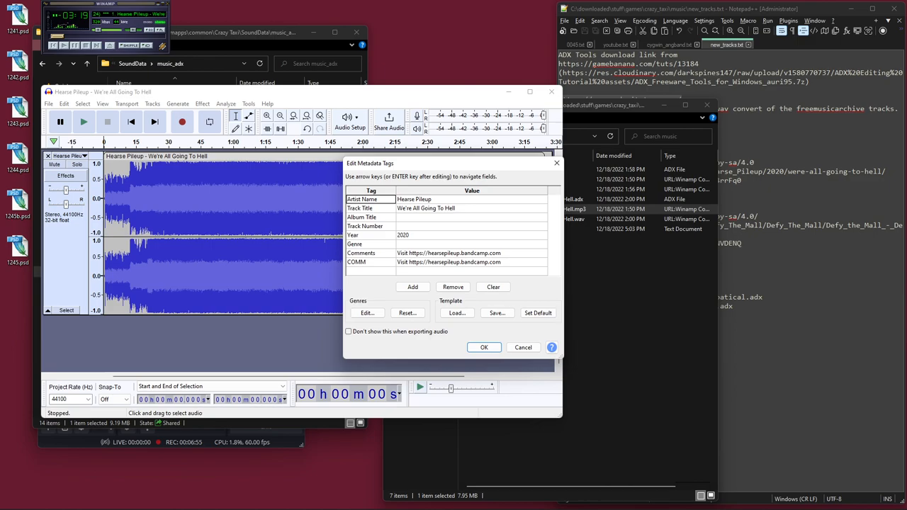
left_click(483, 347)
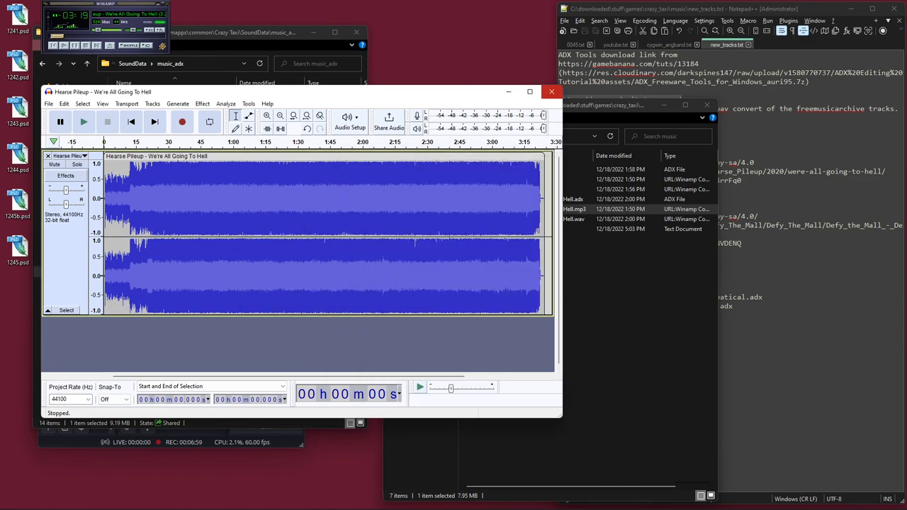
left_click(551, 92)
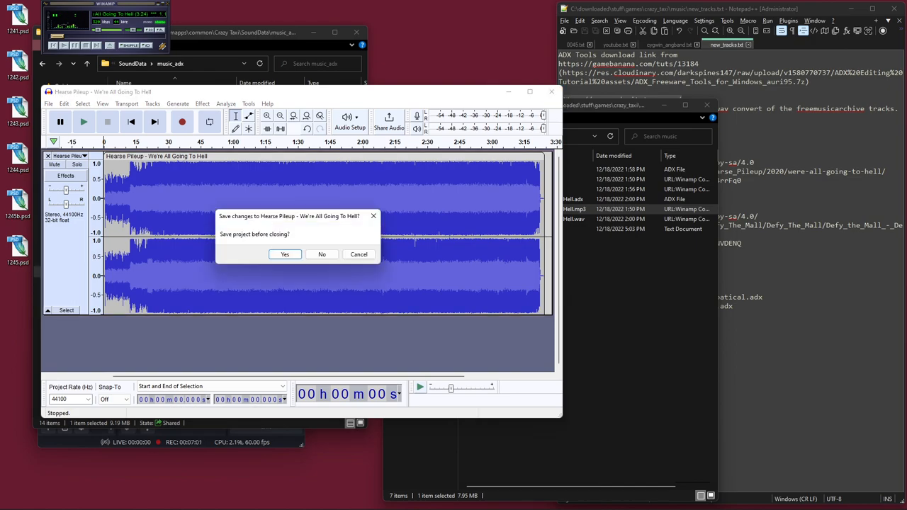
left_click(322, 255)
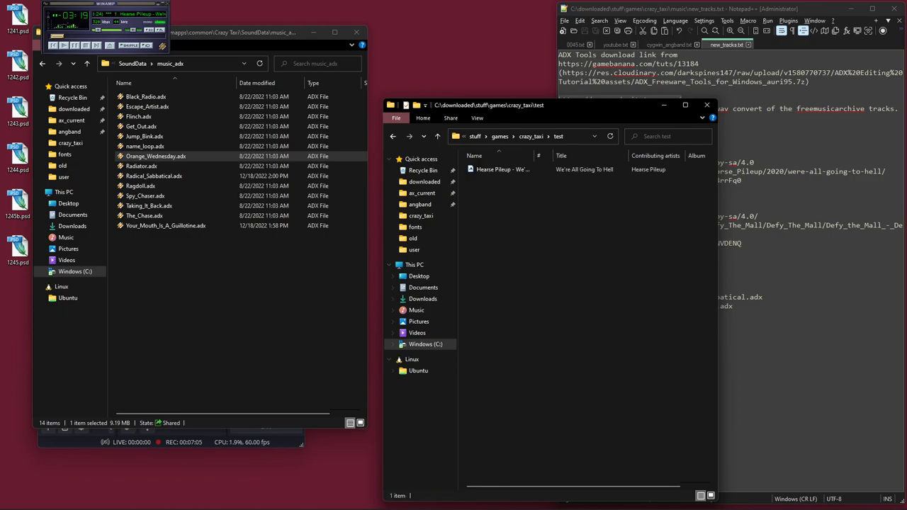
Open the context menu on an item in the File Explorer listing
right_click(500, 170)
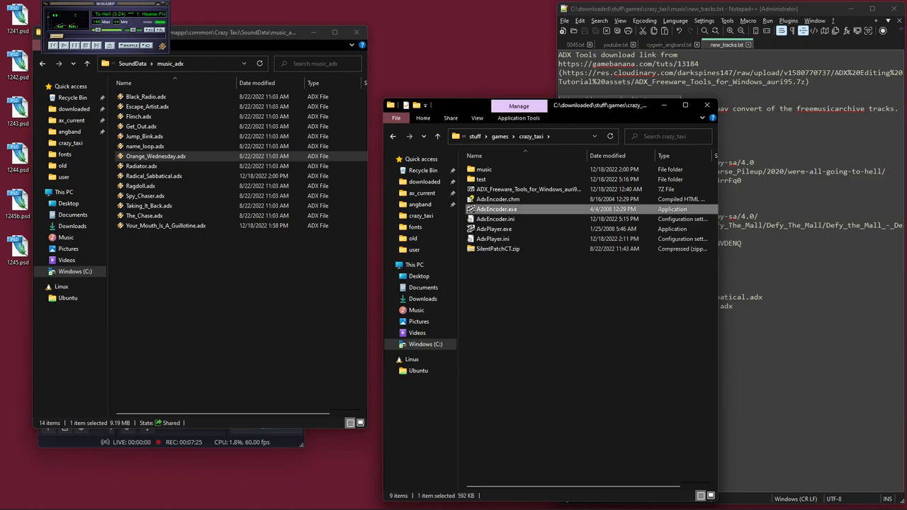
Queue the test folder's Hearse Pileup WAV in ADX Encoder and attempt to encode it
double_click(497, 208)
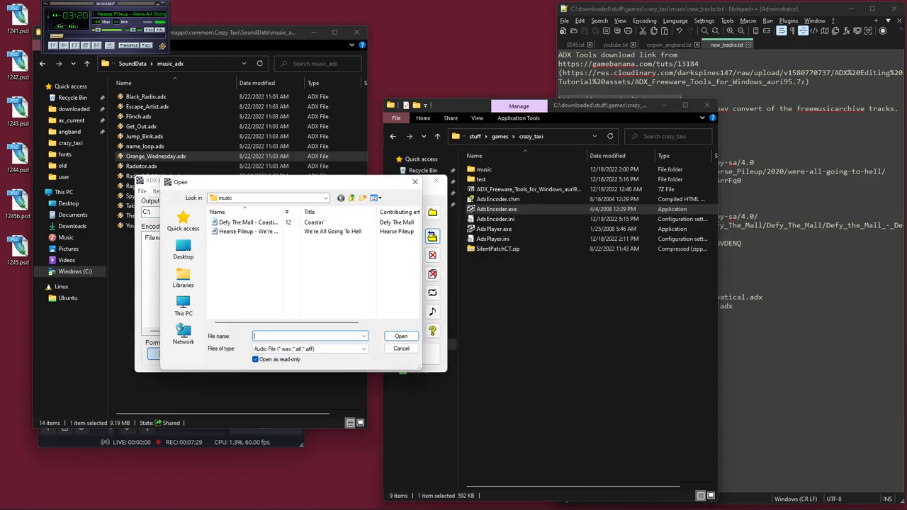
left_click(248, 222)
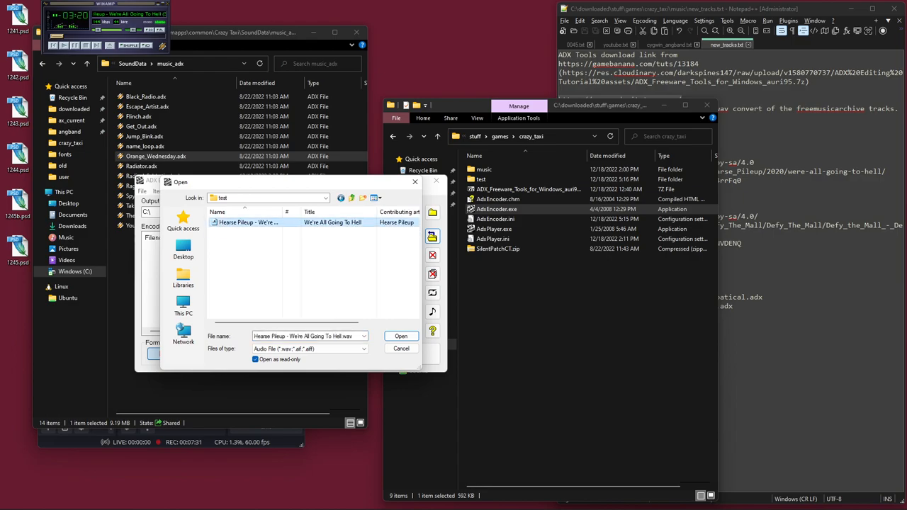
left_click(401, 336)
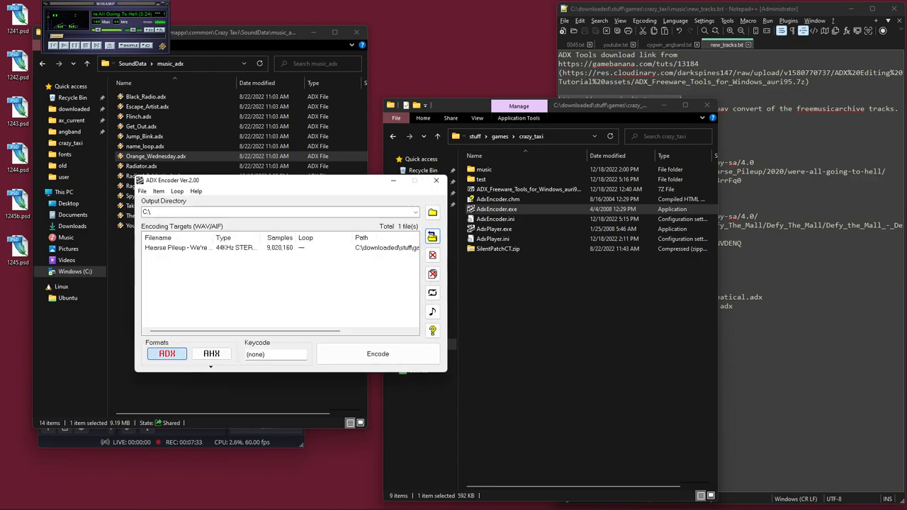
left_click(198, 247)
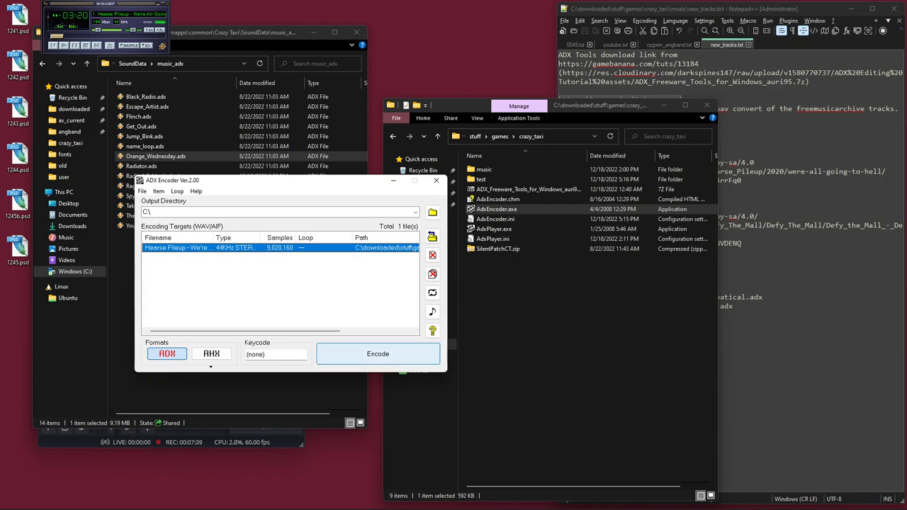
left_click(377, 353)
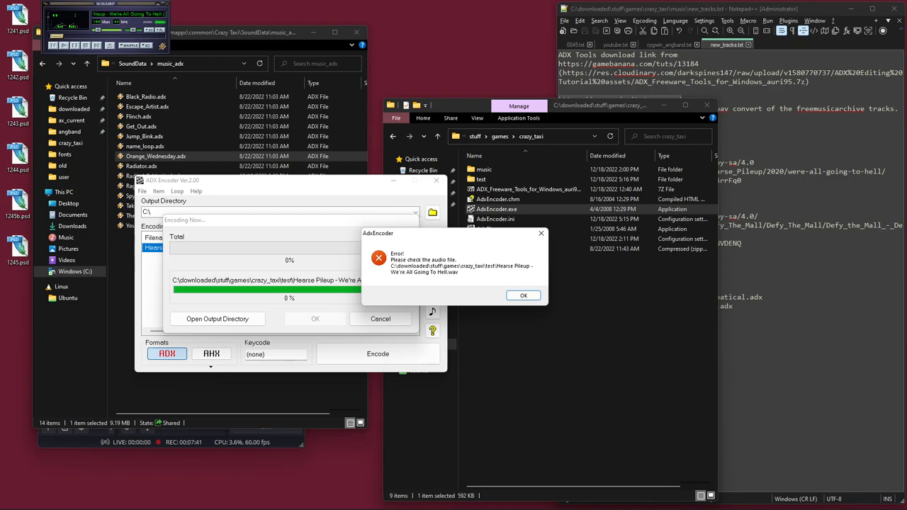
Set the output folder to C:\downloaded\stuff\games\crazy_taxi\test and encode Hearse Pileup to ADX
left_click(523, 295)
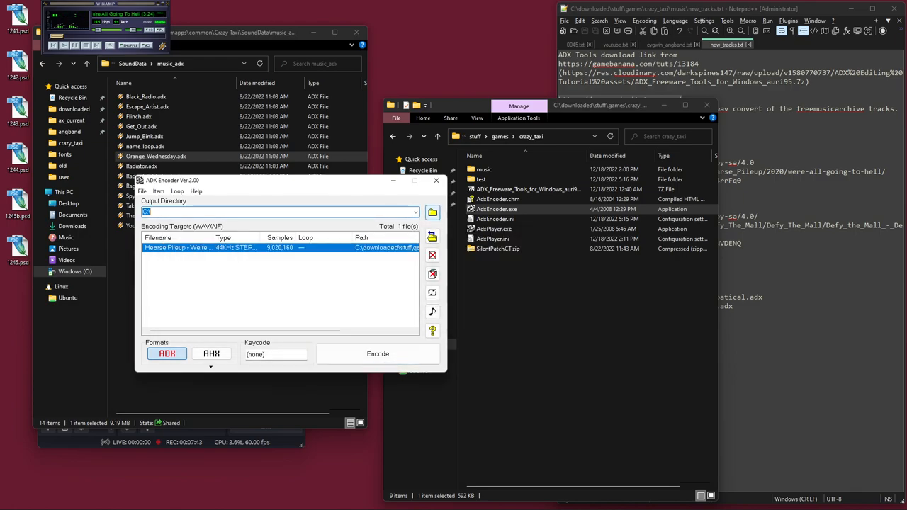
left_click(433, 212)
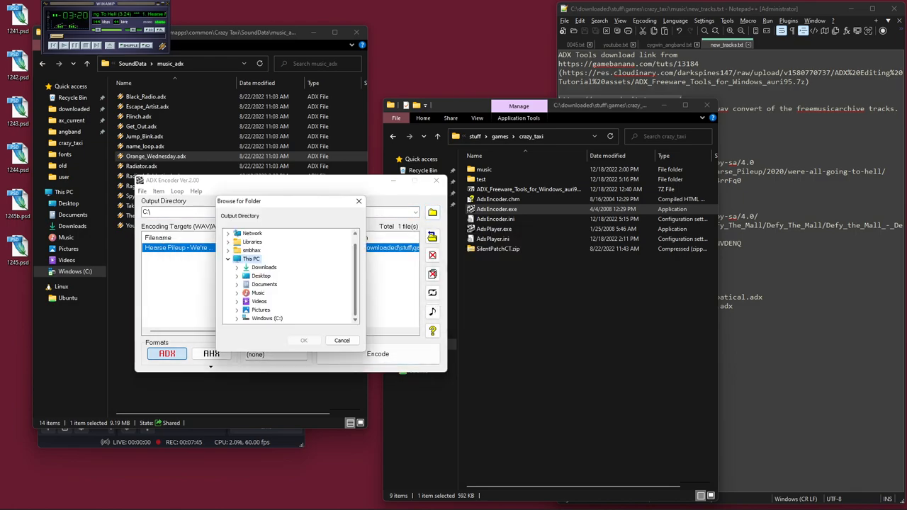
left_click(267, 234)
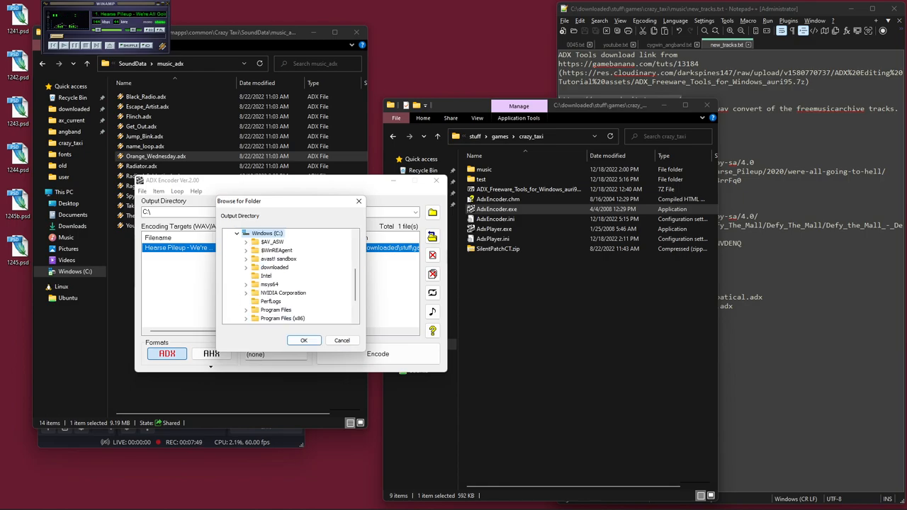
left_click(275, 267)
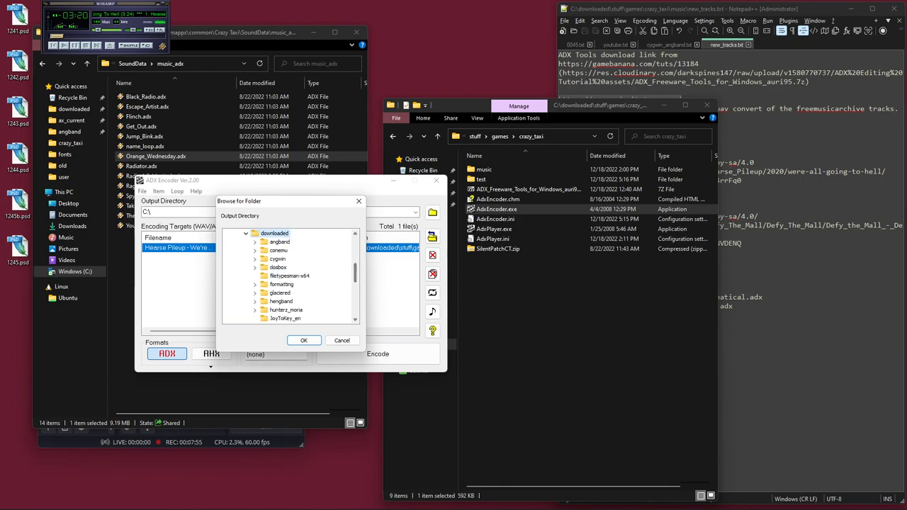
scroll("down", 3)
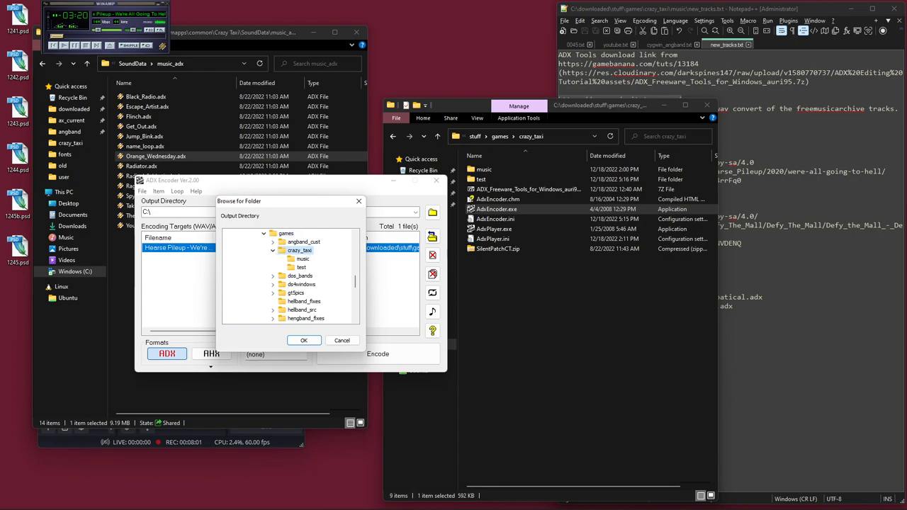
left_click(303, 340)
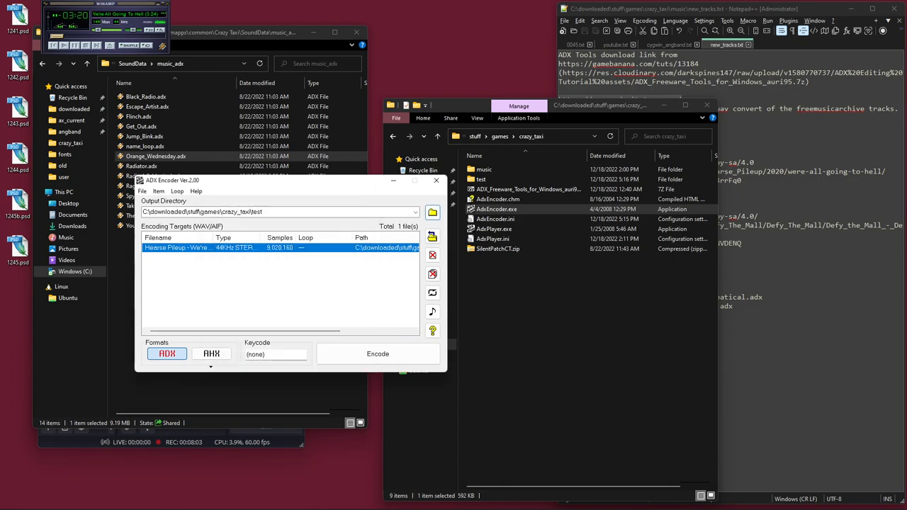
left_click(378, 354)
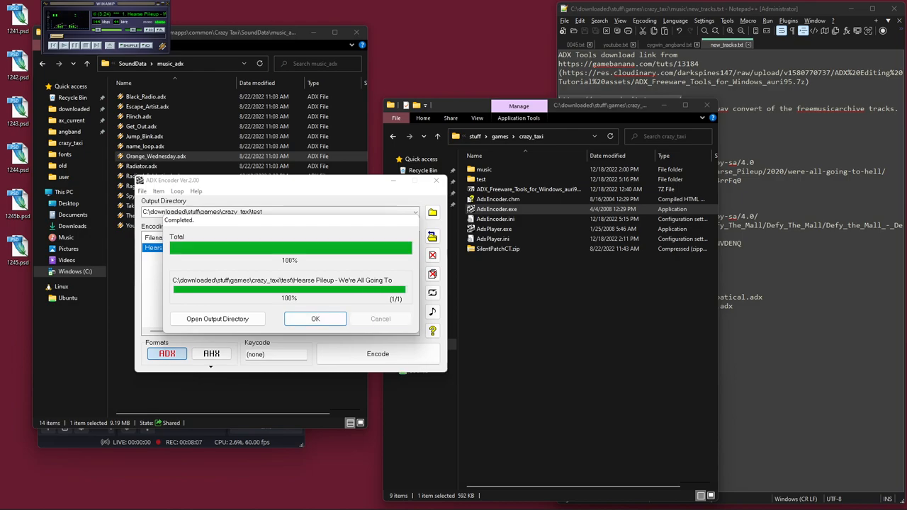
left_click(316, 318)
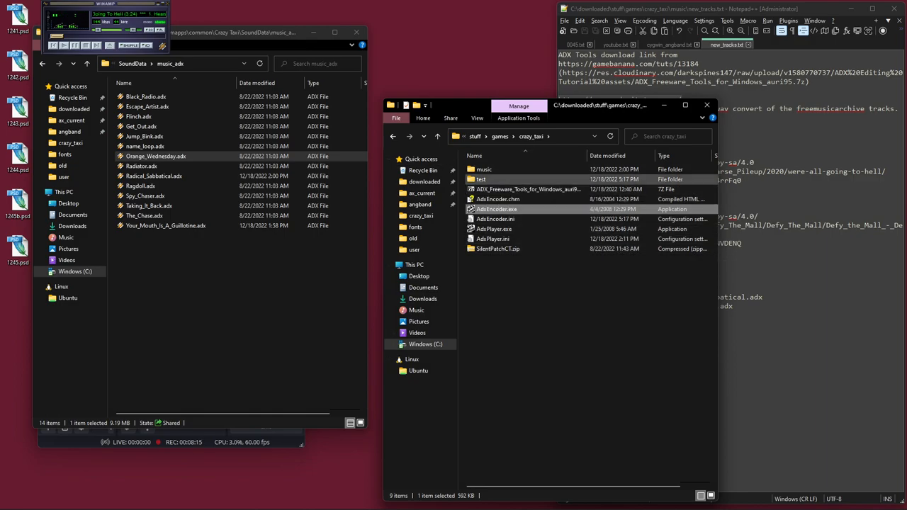
Open the crazy_taxi\test folder to view the encoded output
double_click(484, 179)
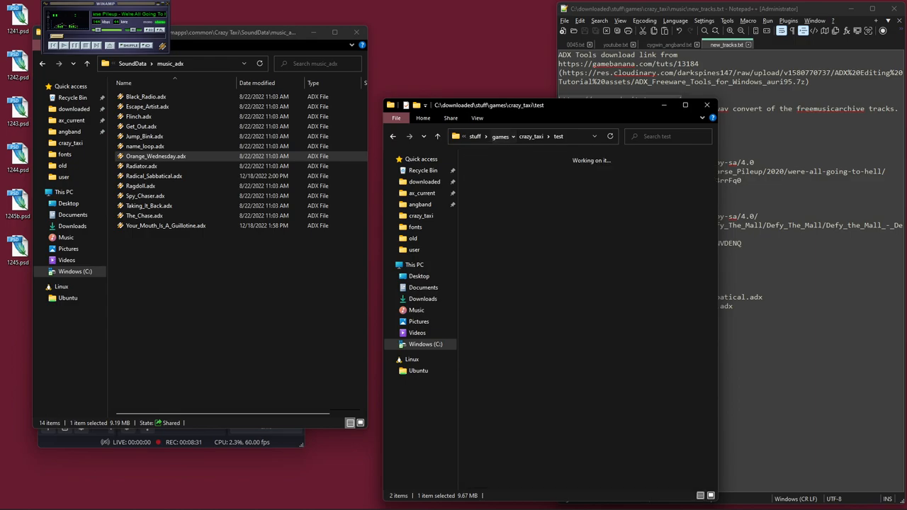
Add the encoded Hearse Pileup .adx from the test folder to ADX Player and play it
left_click(530, 136)
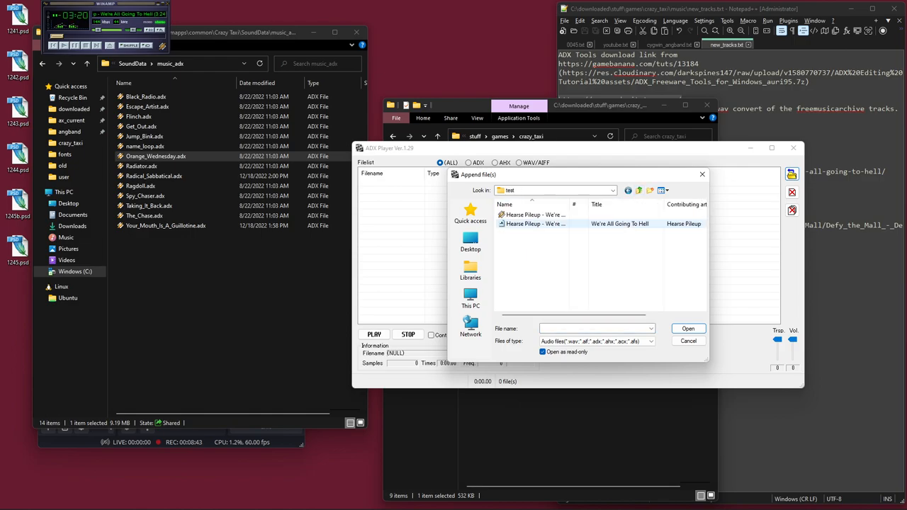
left_click(535, 215)
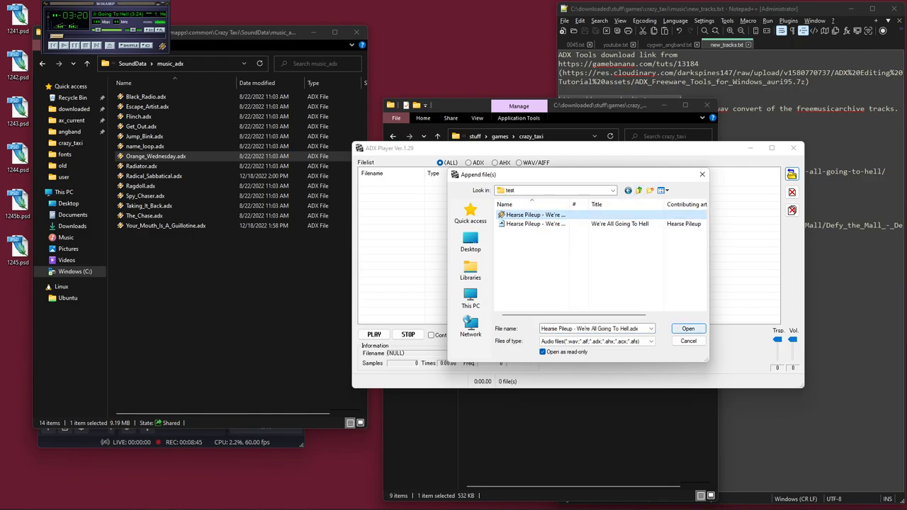
left_click(686, 328)
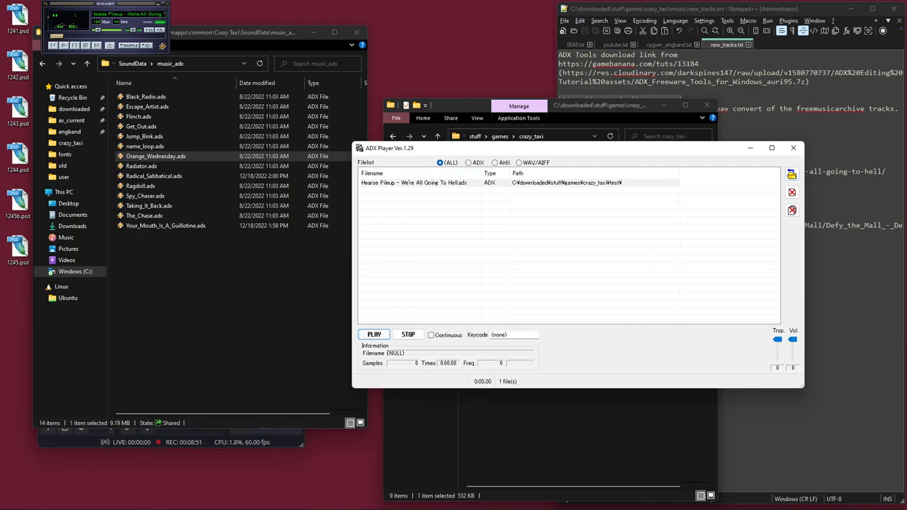
left_click(373, 334)
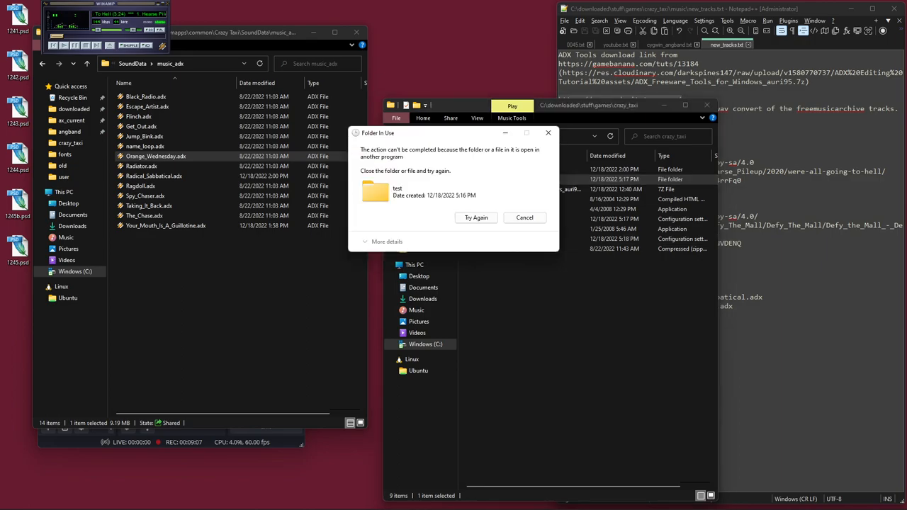
Retry the in-use test folder, copy Hearse Pileup into music_adx, and rename Radical_Sabbatical.adx to _Radical_Sabbatical.adx
left_click(524, 218)
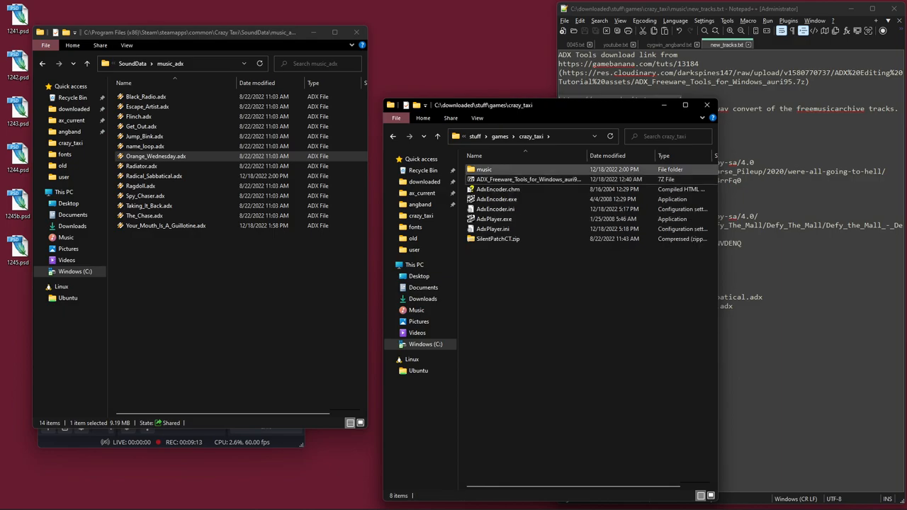
double_click(484, 168)
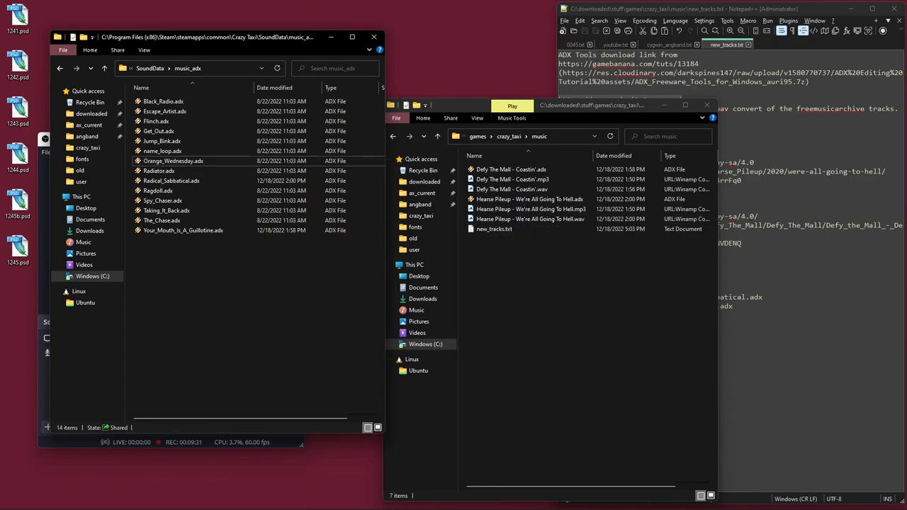
left_click(530, 209)
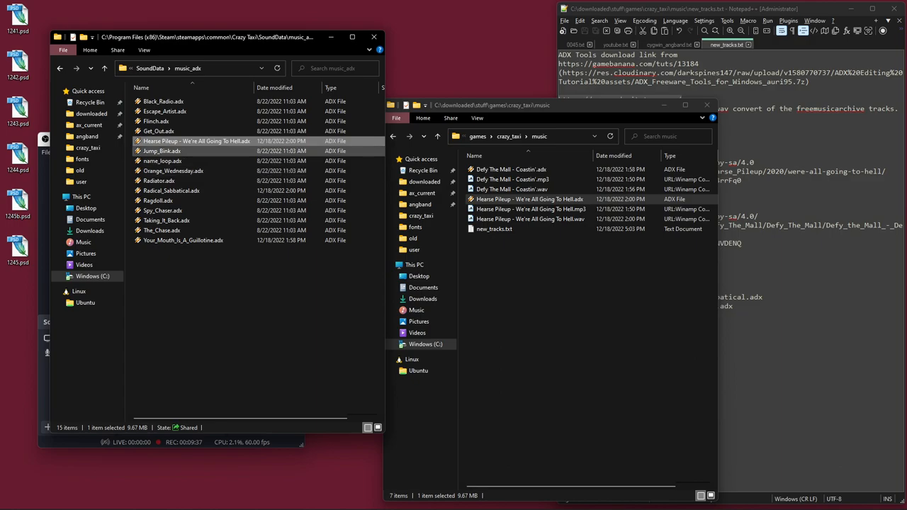
mouse_move(162, 151)
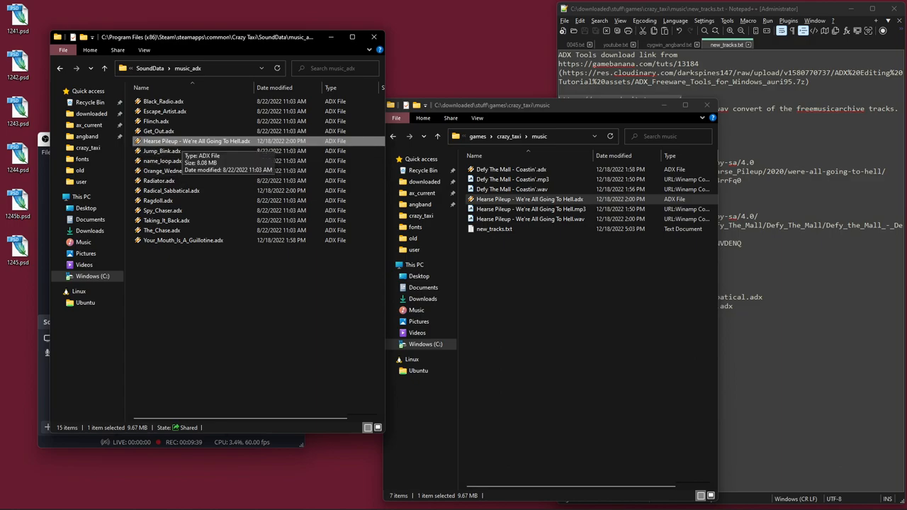
mouse_move(158, 131)
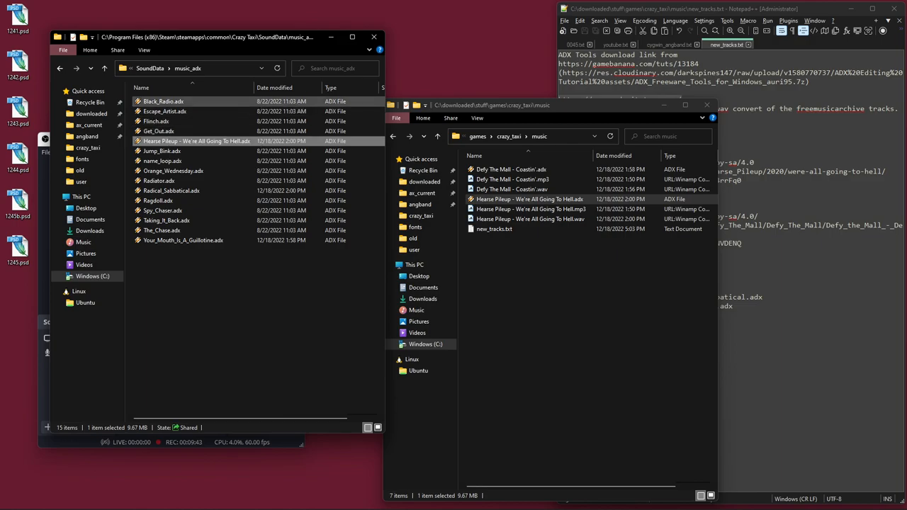
left_click(163, 211)
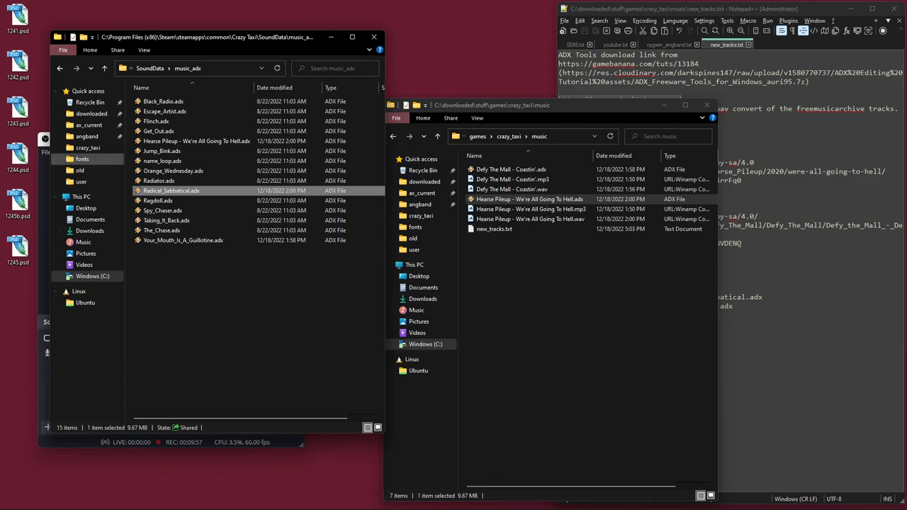
left_click(196, 140)
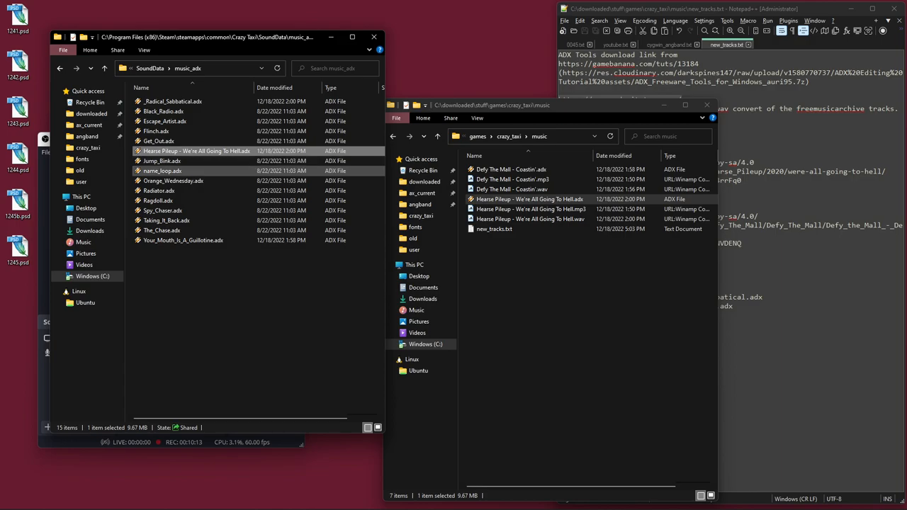
Rename the Hearse Pileup file to Radical_Sabbatical.adx in music_adx, then go up to crazy_taxi
double_click(196, 151)
type("Radical_Sabbatical")
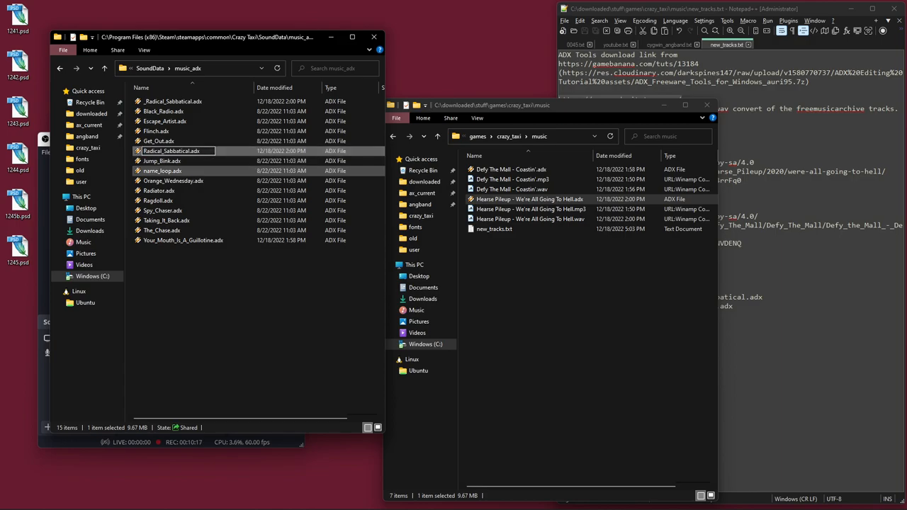
double_click(170, 151)
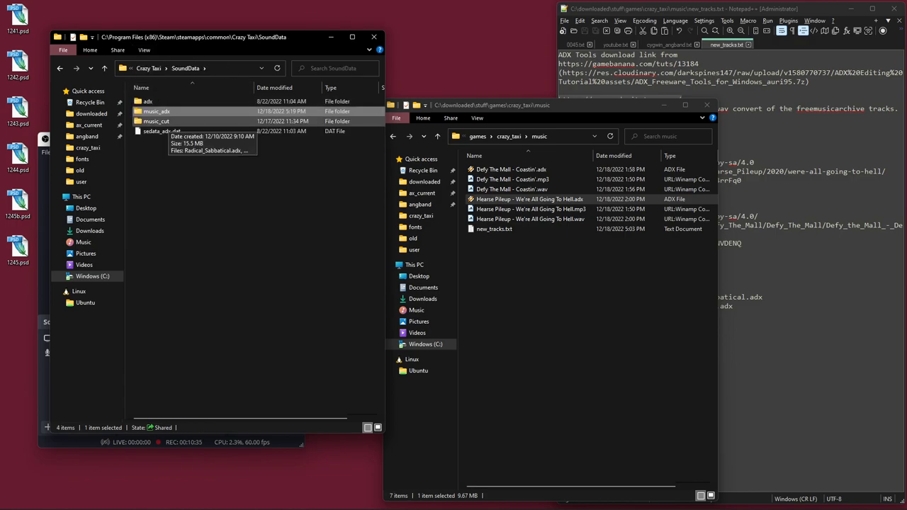
double_click(157, 121)
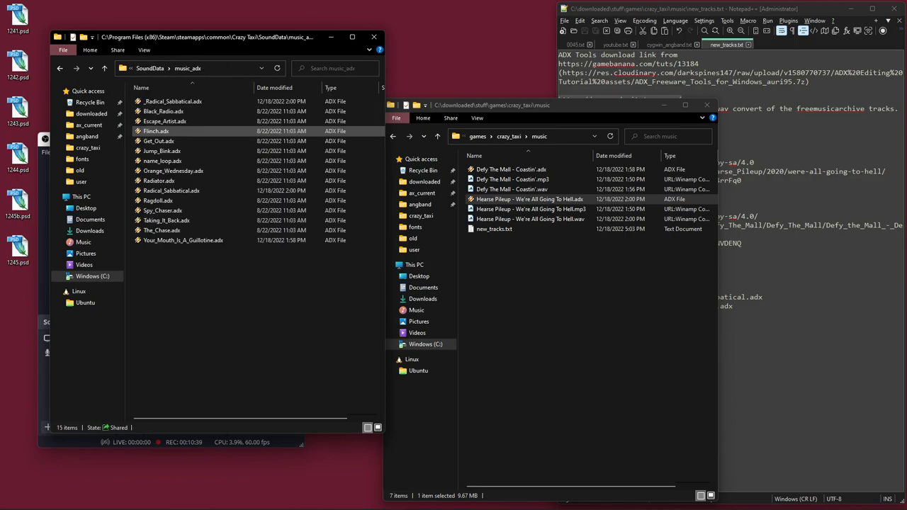
left_click(173, 100)
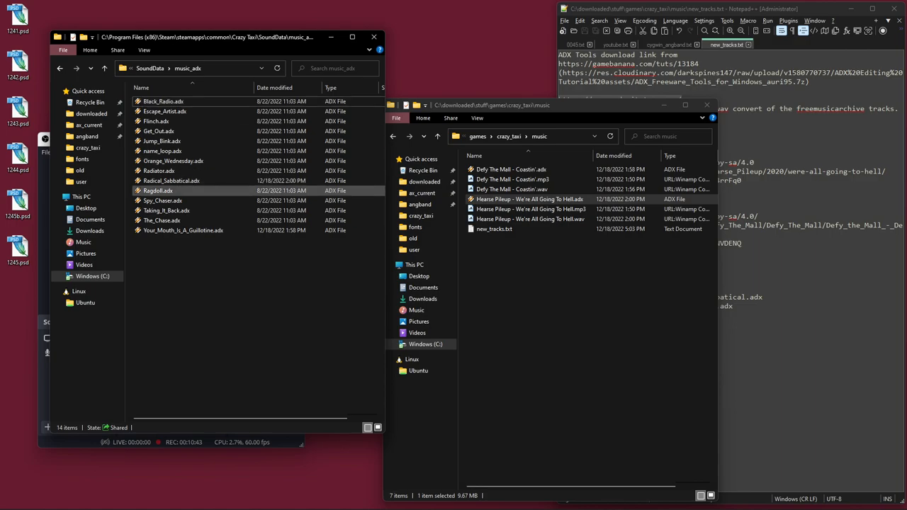
left_click(171, 180)
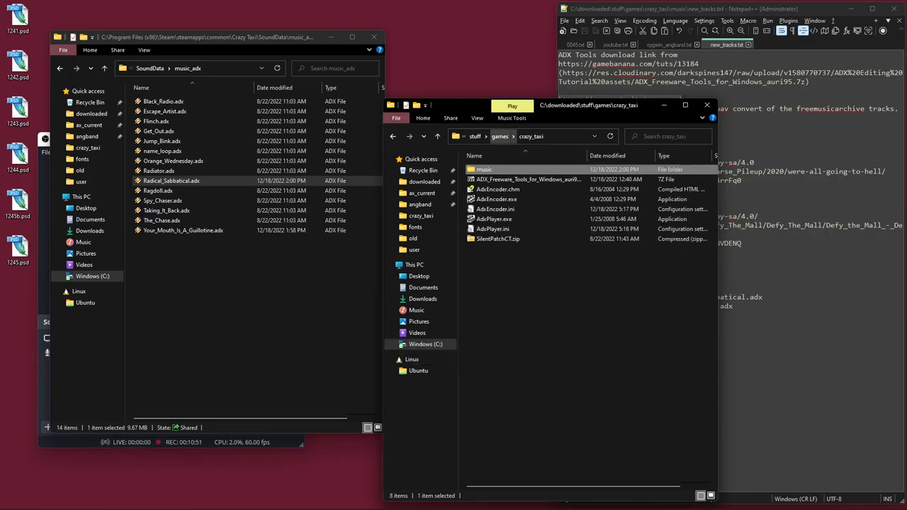
Launch AdxPlayer and add Radical_Sabbatical.adx from Crazy Taxi's SoundData\music_adx folder
left_click(528, 178)
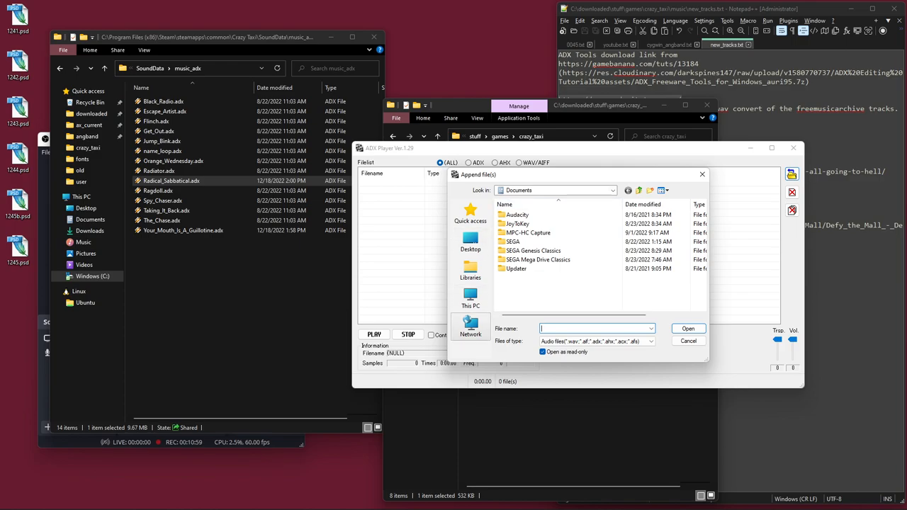
left_click(470, 298)
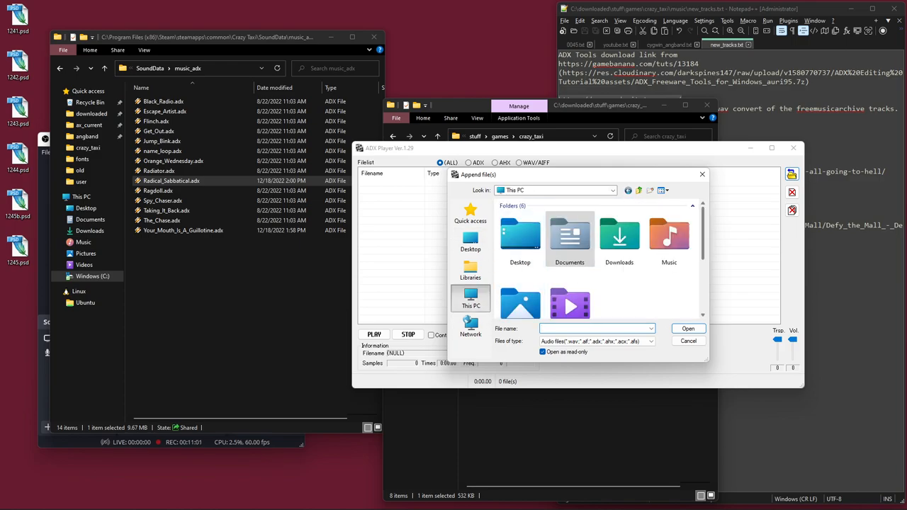
scroll("down", 3)
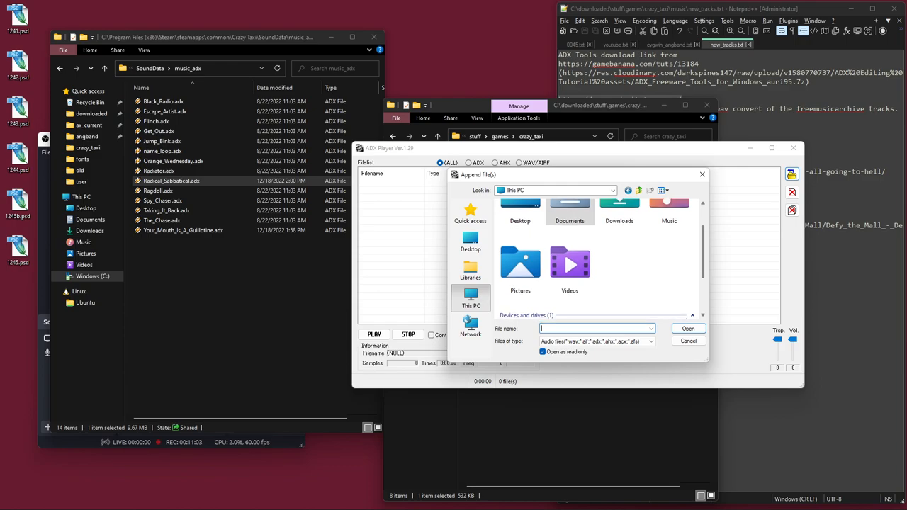
scroll("down", 3)
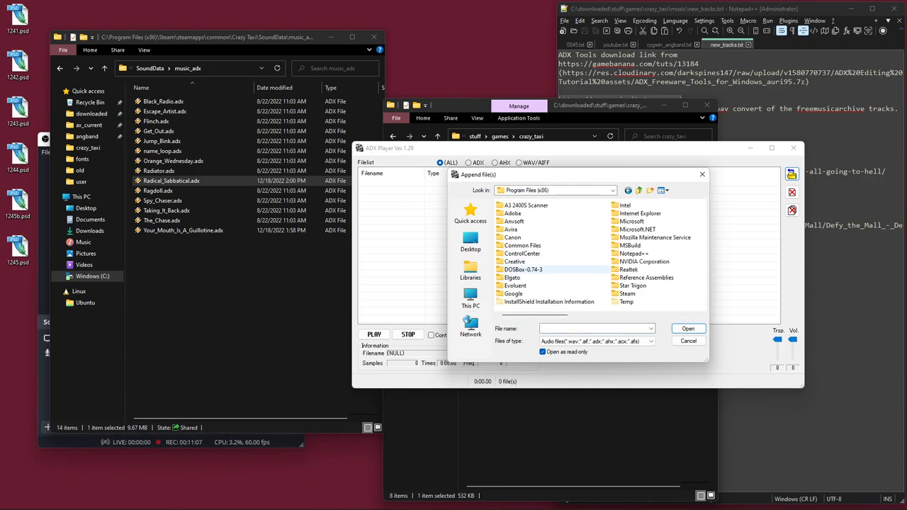
double_click(630, 293)
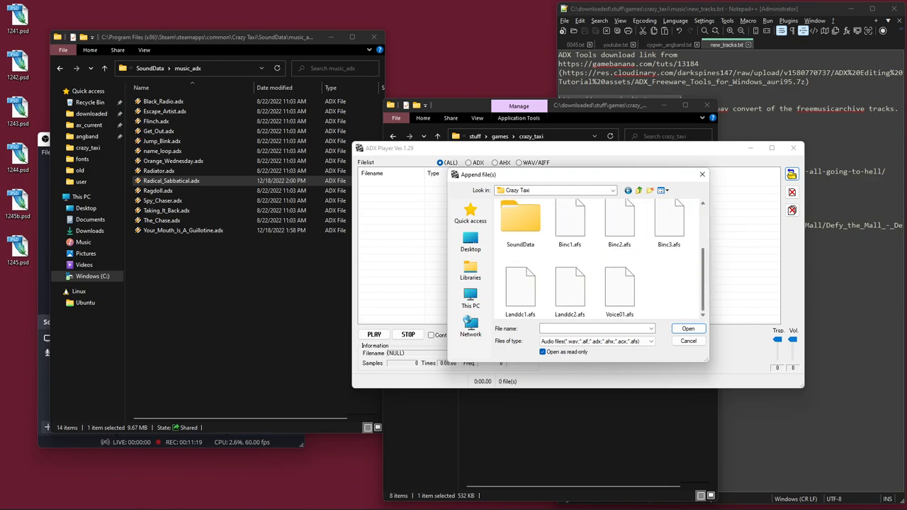
double_click(520, 220)
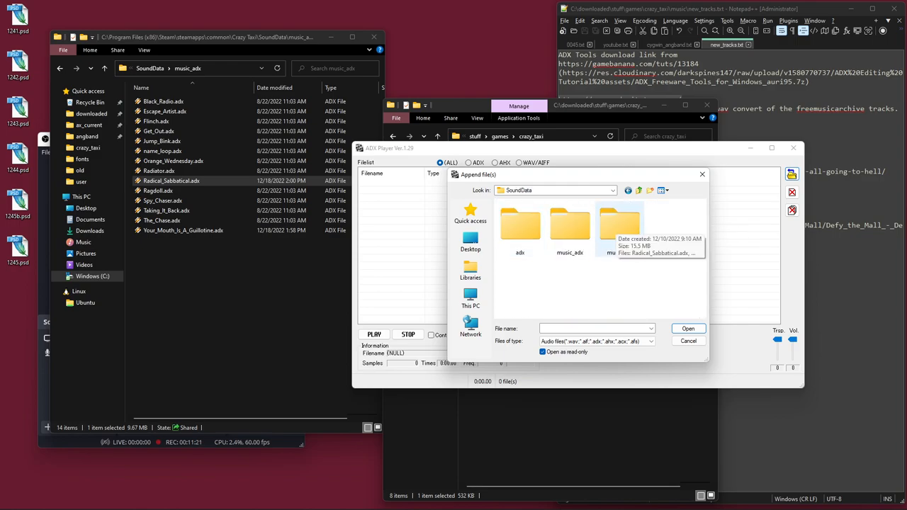
double_click(570, 226)
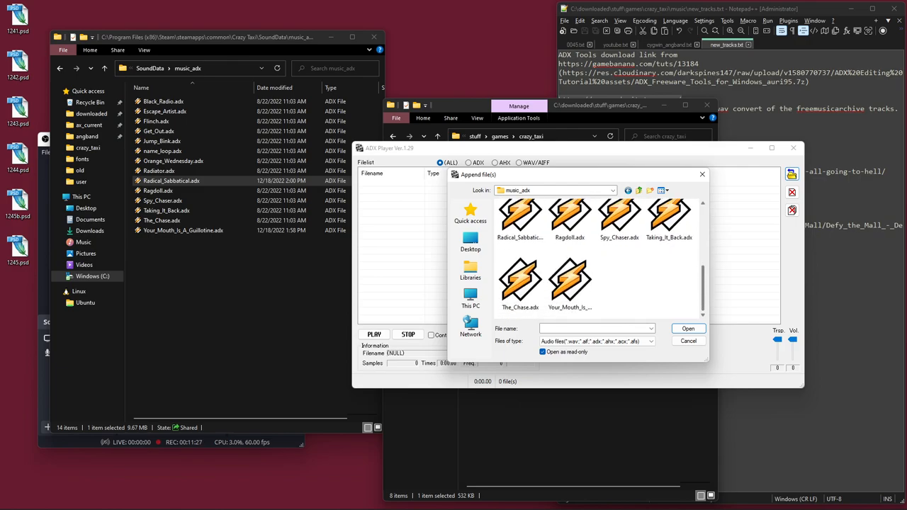
left_click(687, 328)
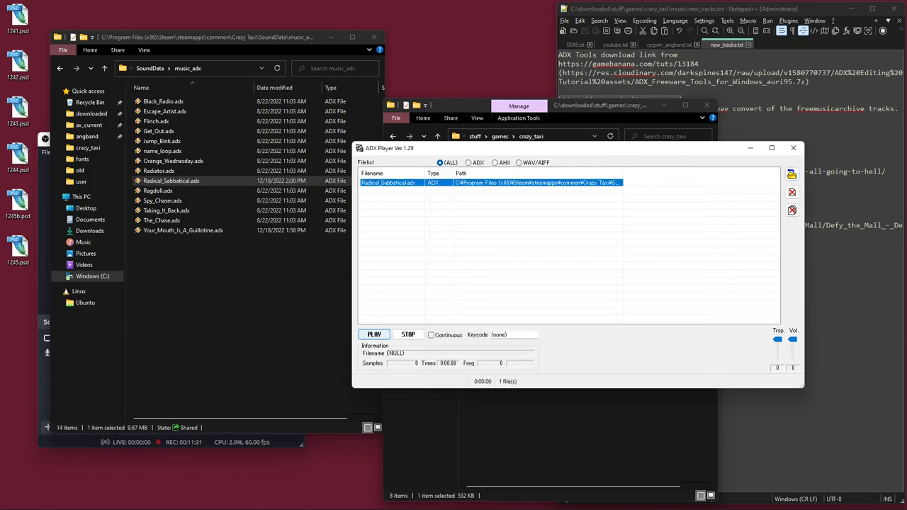
Close ADX Player and launch Crazy Taxi to its driver selection screen
left_click(374, 333)
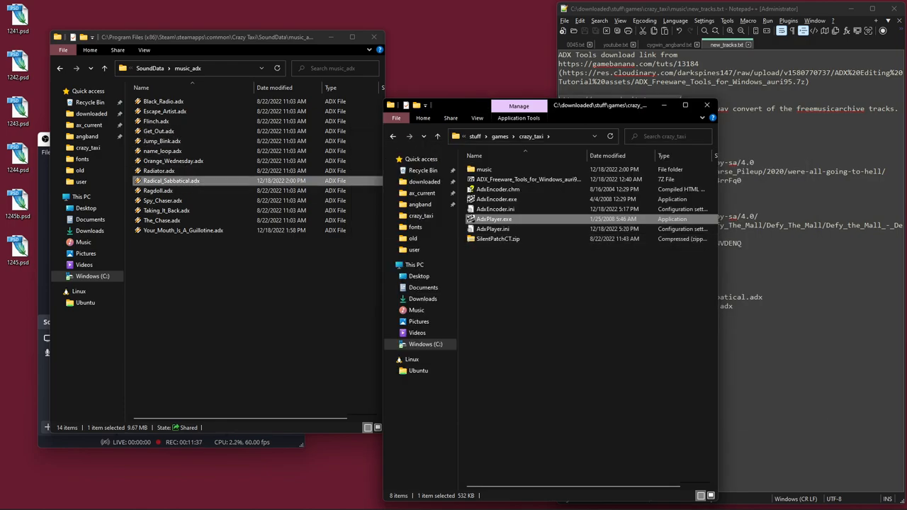
left_click(166, 210)
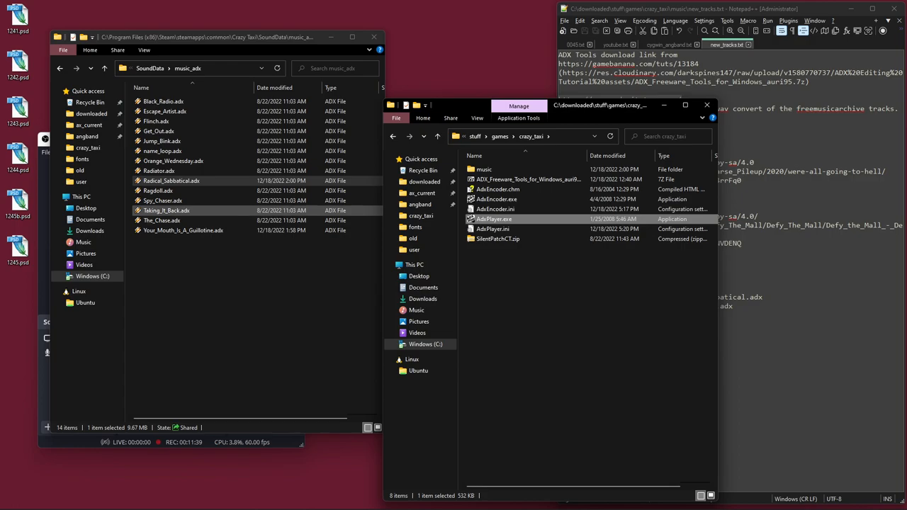
left_click(14, 500)
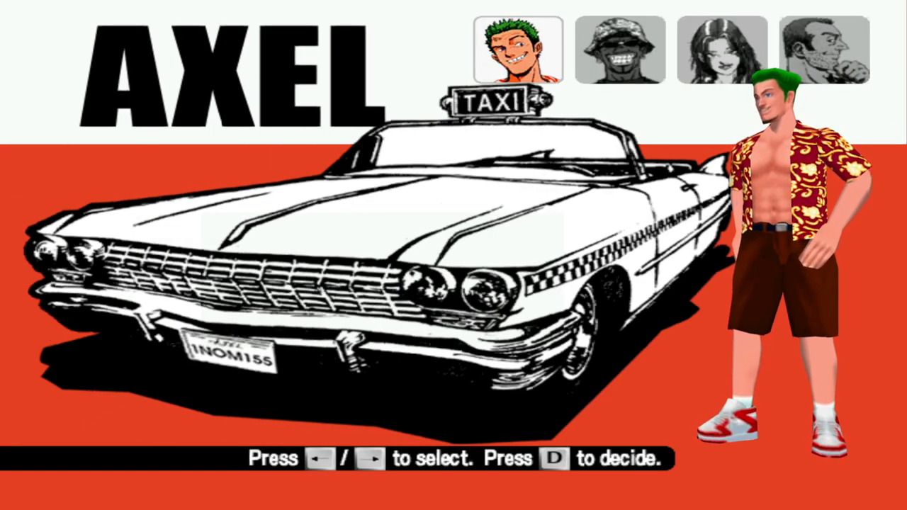
Start a run as Axel with D, then pause and choose Retry twice
key("d")
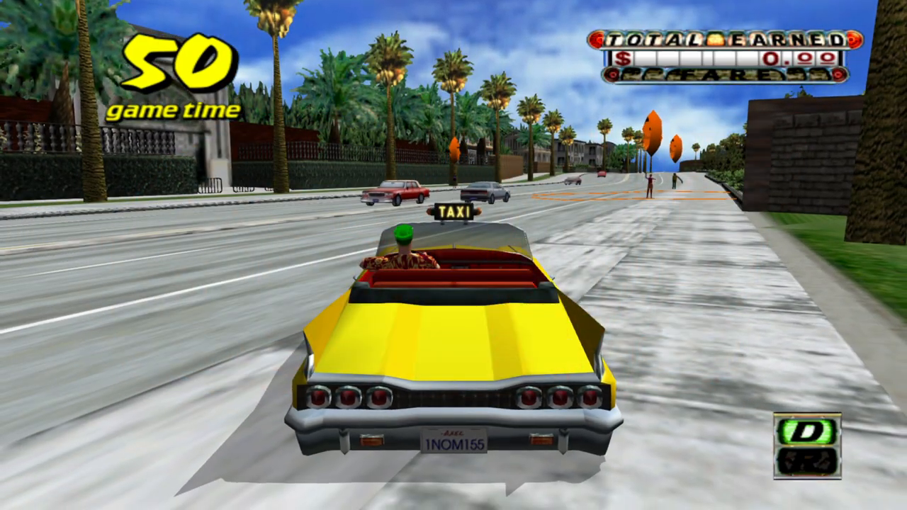
key("Escape")
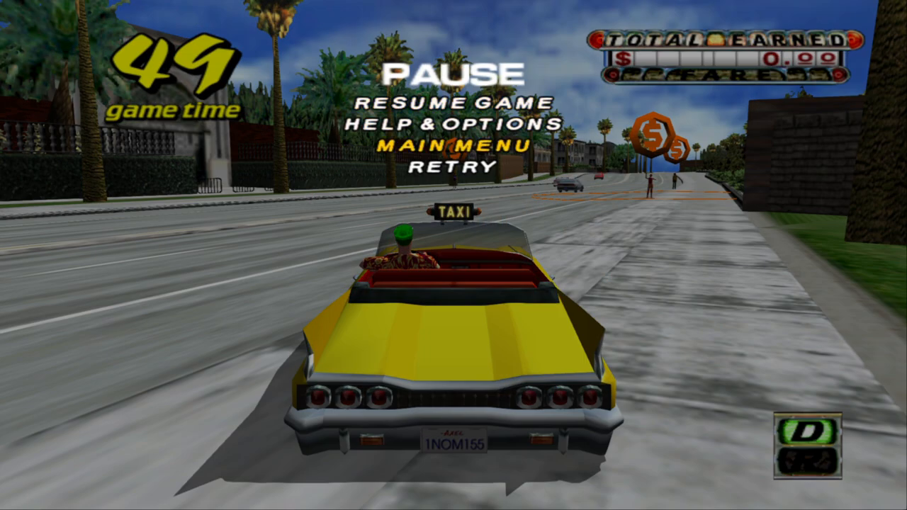
left_click(455, 167)
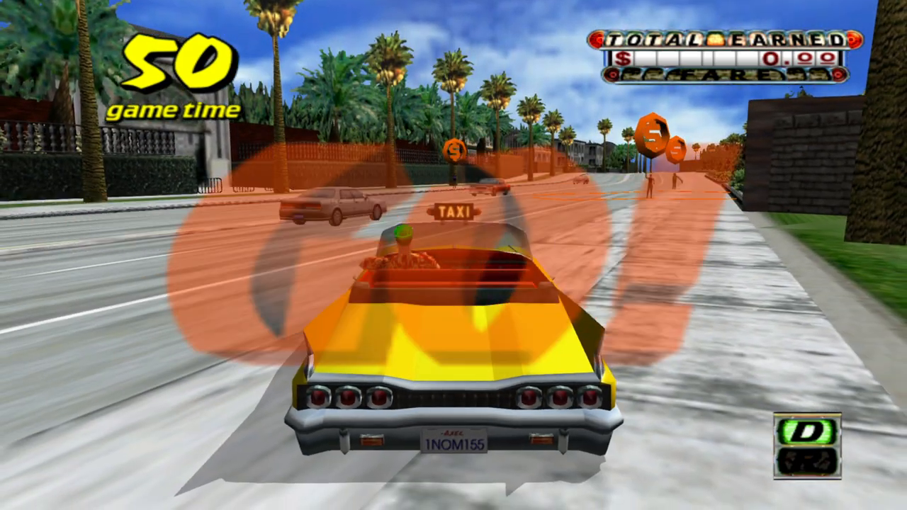
key("Escape")
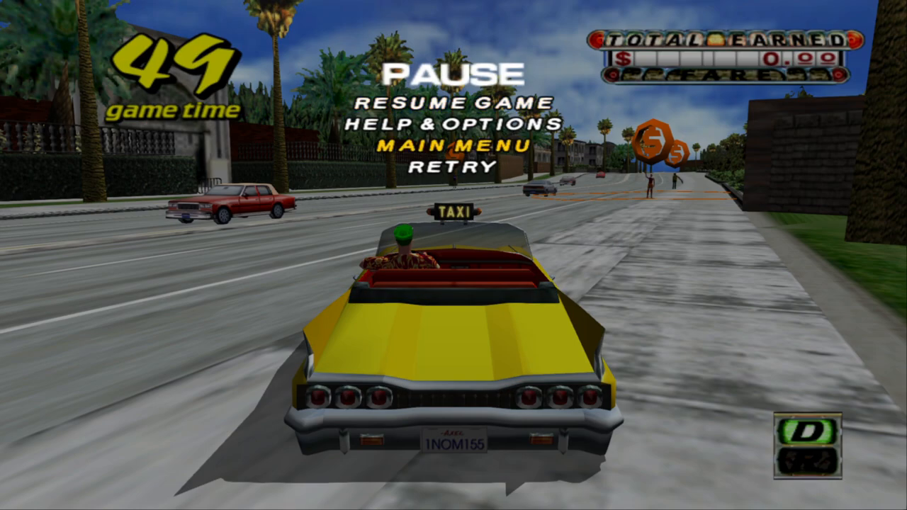
left_click(455, 167)
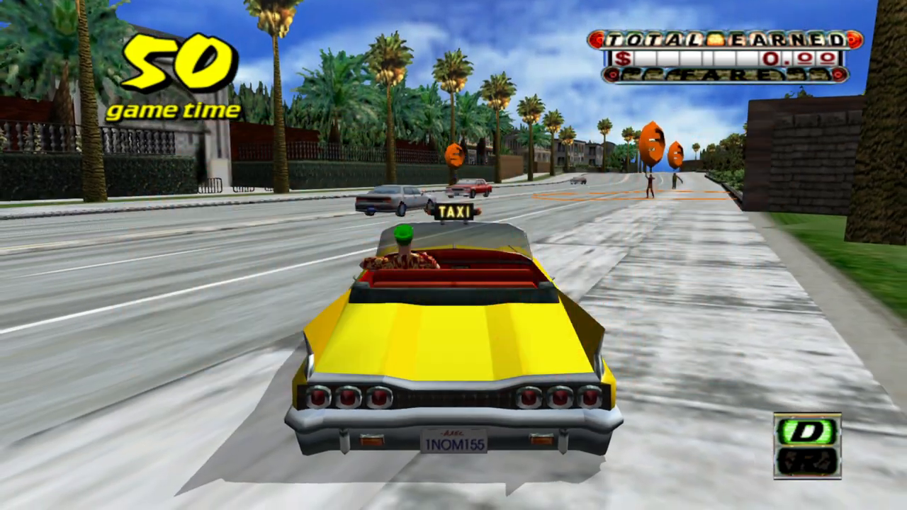
key("Escape")
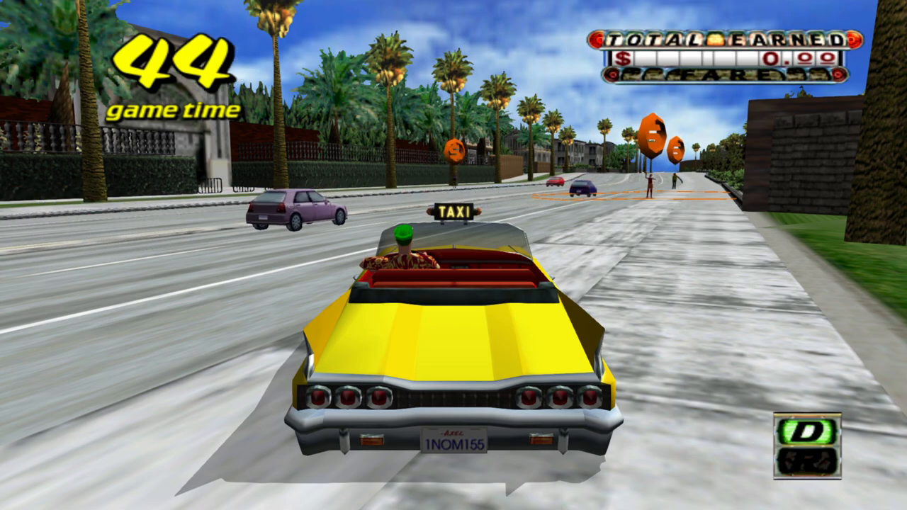
key("Escape")
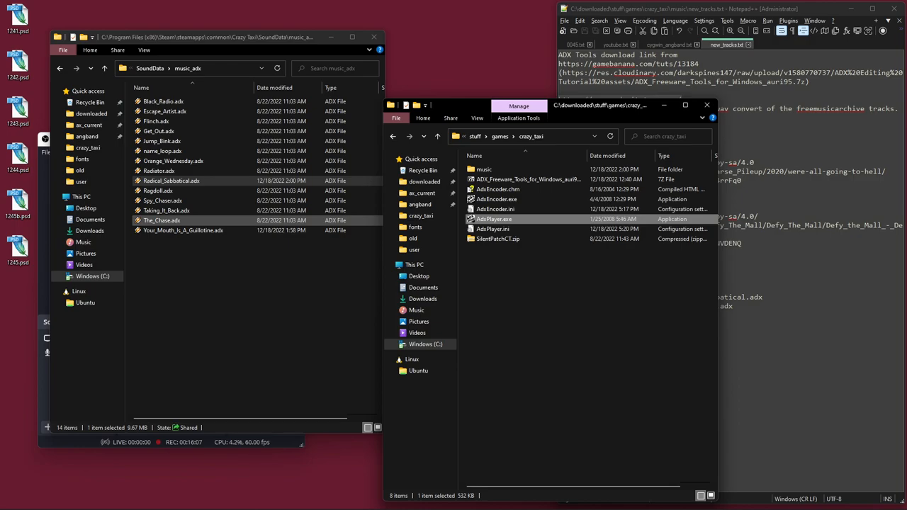
Bring the new_tracks.txt notes to the front and deselect the files in music_adx
left_click(497, 199)
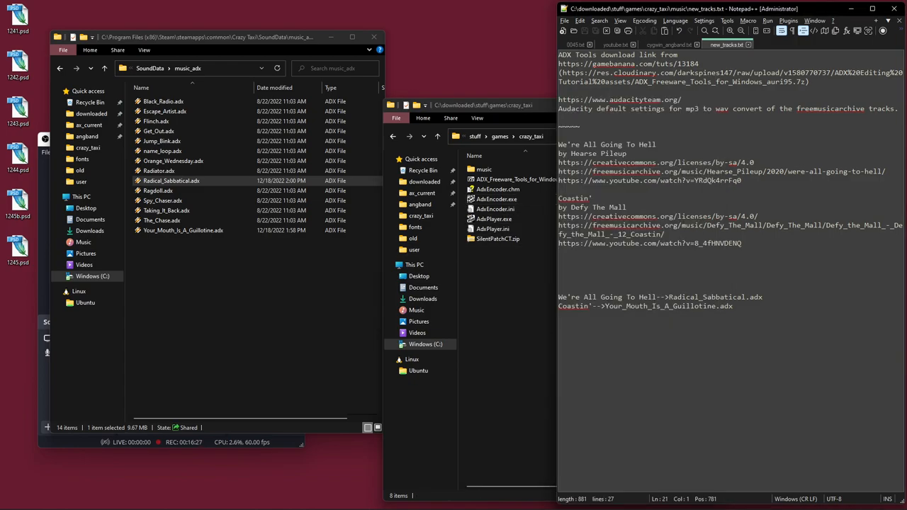
left_click(158, 190)
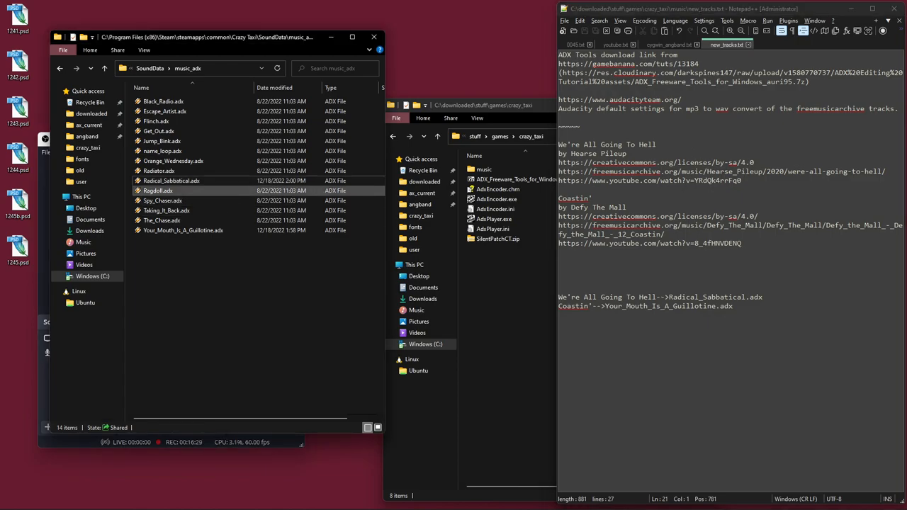
left_click(171, 181)
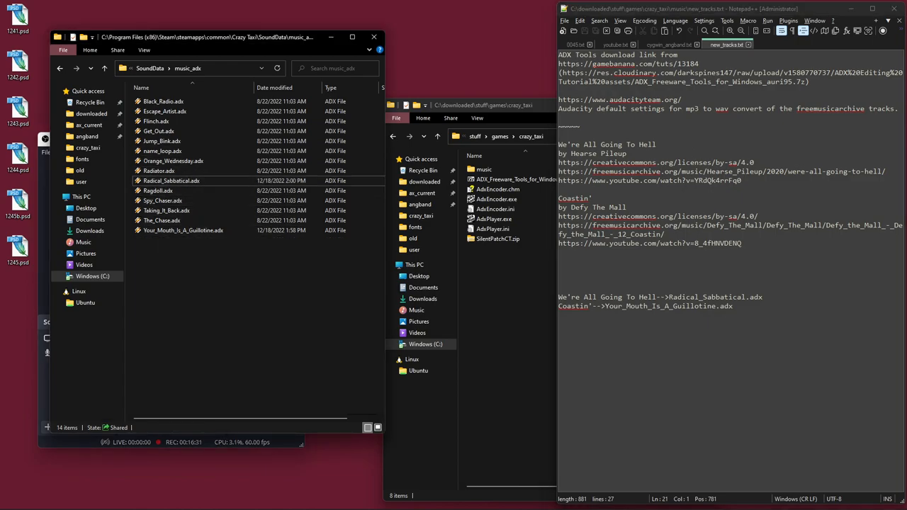